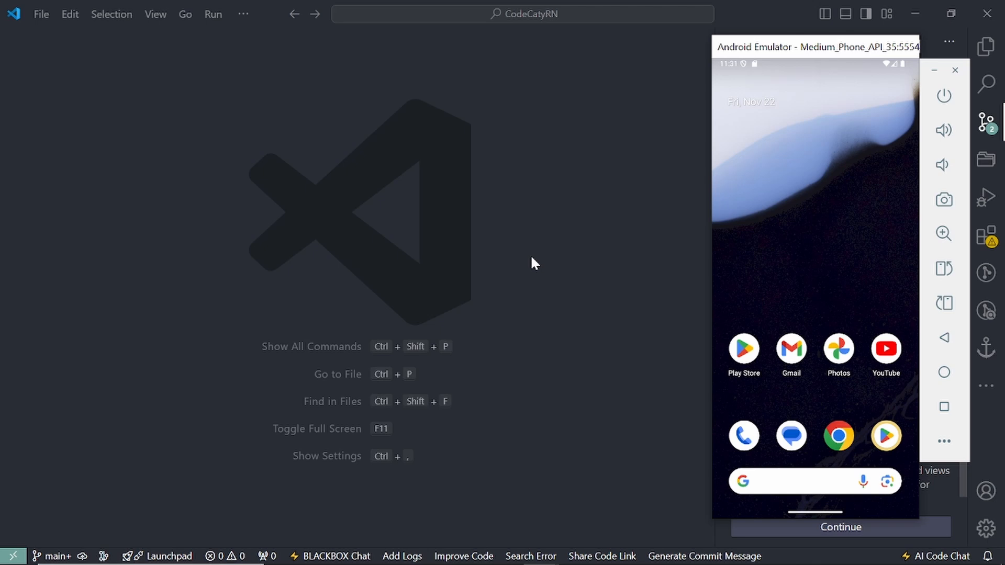
pyautogui.moveTo(647, 298)
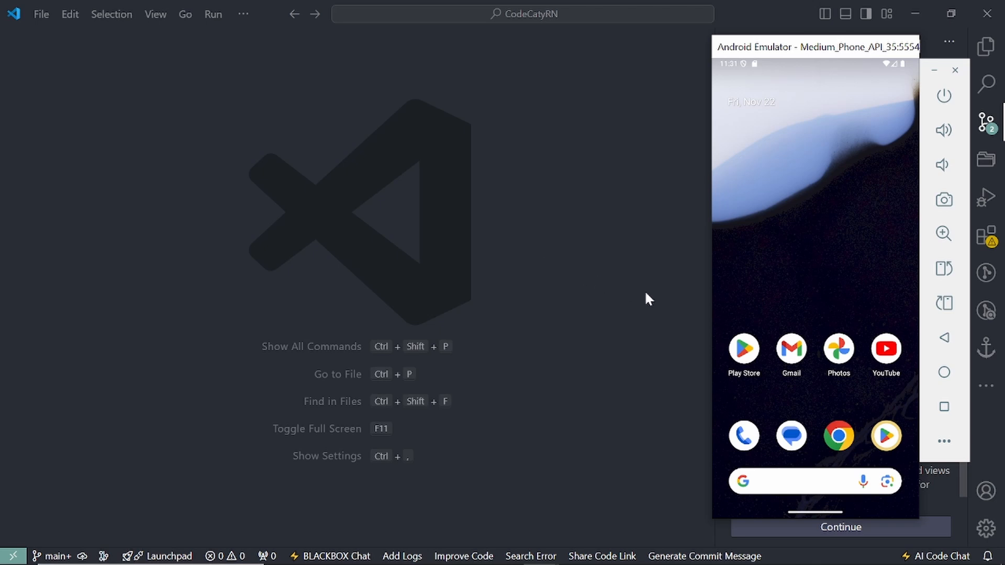
pyautogui.moveTo(791, 363)
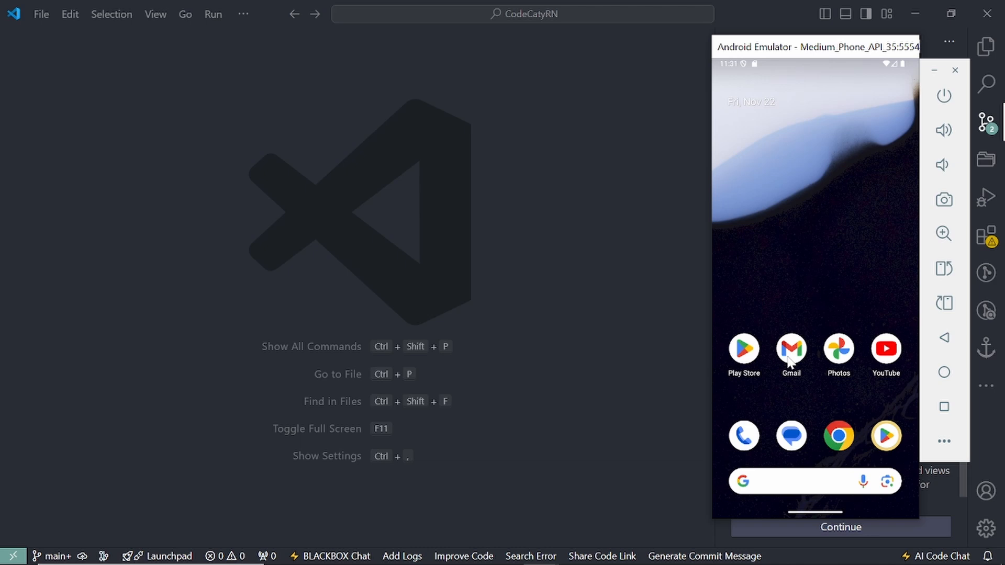
# Swipe up on the emulator home screen to reveal the installed apps.
pyautogui.click(791, 350)
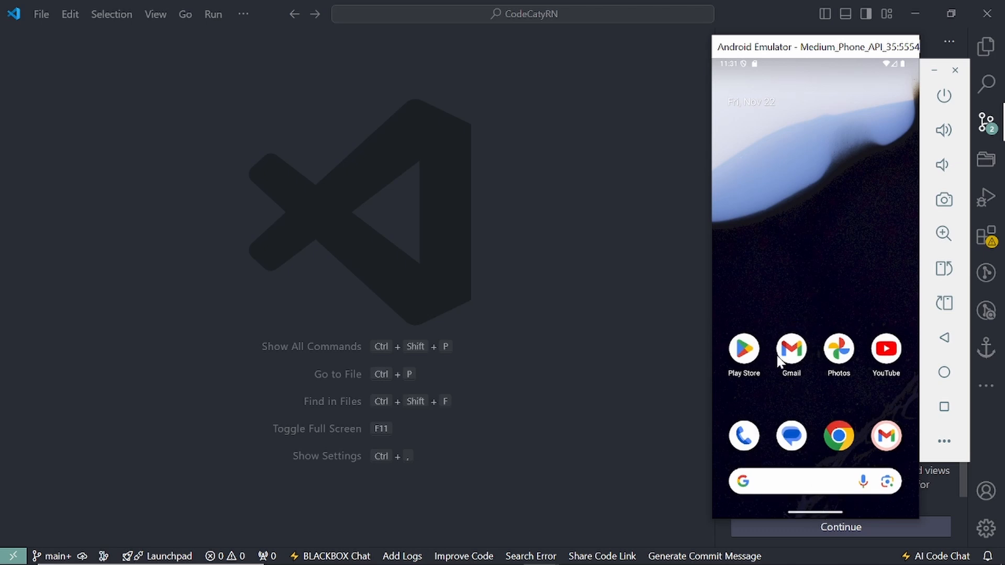
pyautogui.moveTo(816, 424)
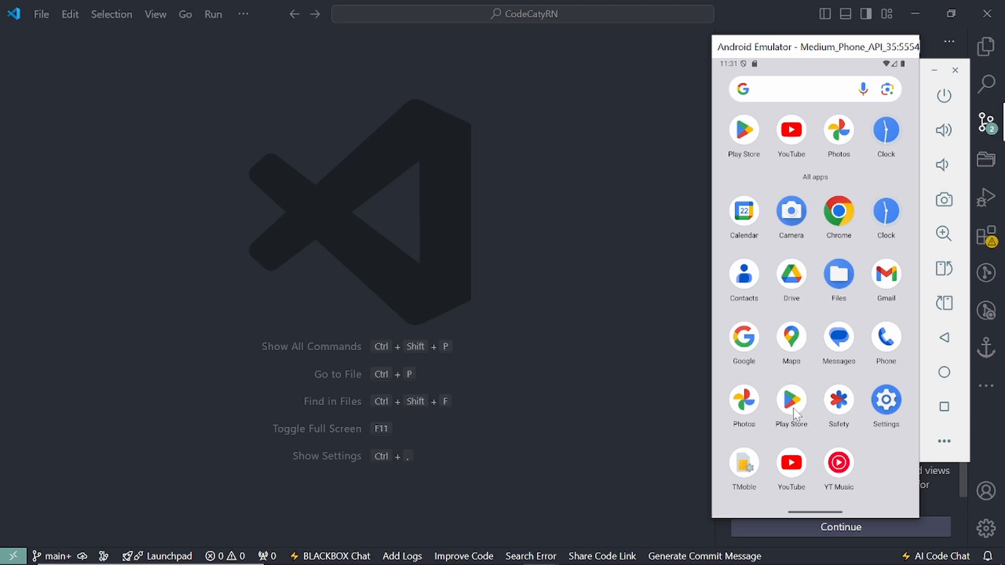
pyautogui.moveTo(439, 269)
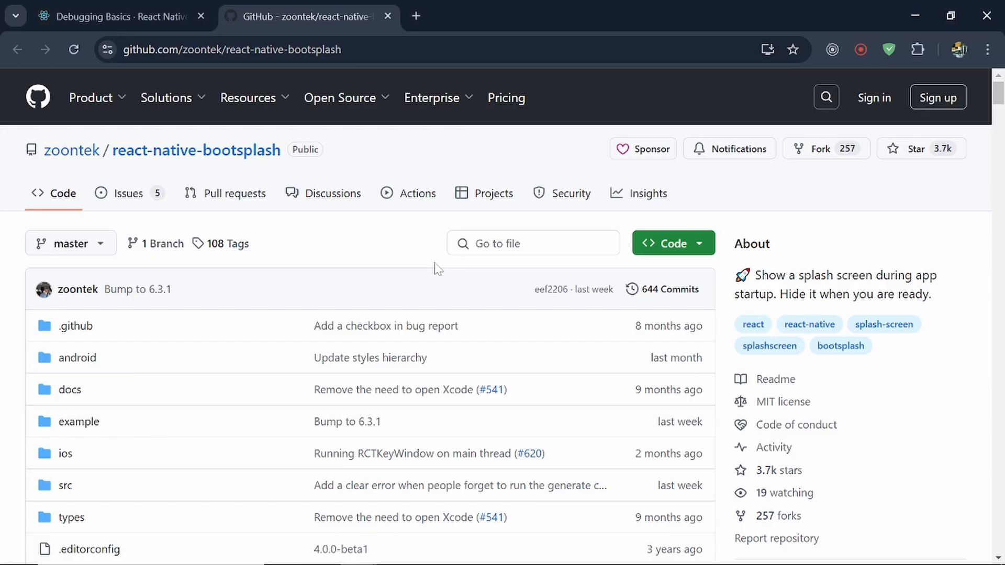
pyautogui.moveTo(756, 308)
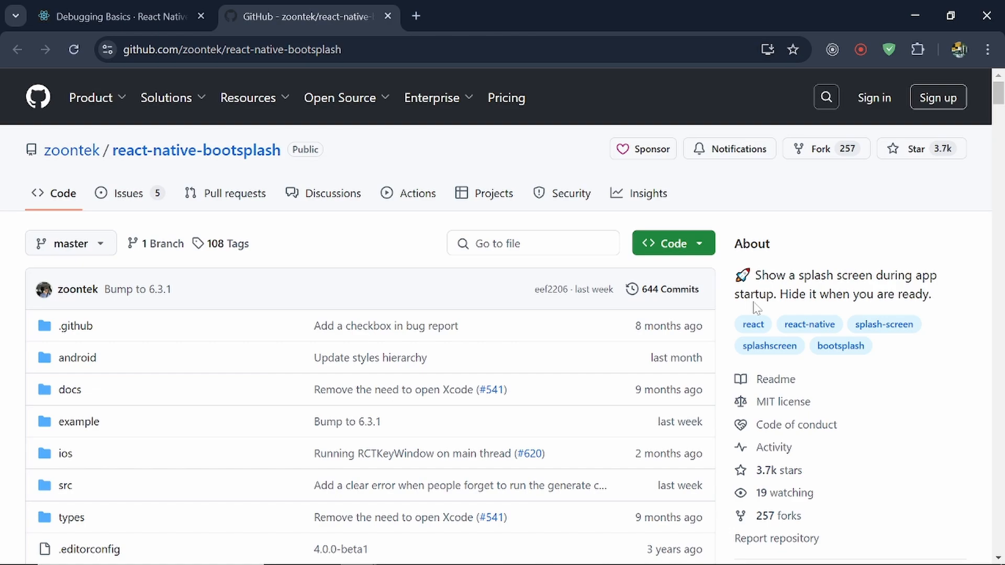
# Scroll to Installation and select the 'yarn add react-native-bootsplash' command.
pyautogui.scroll(-3)
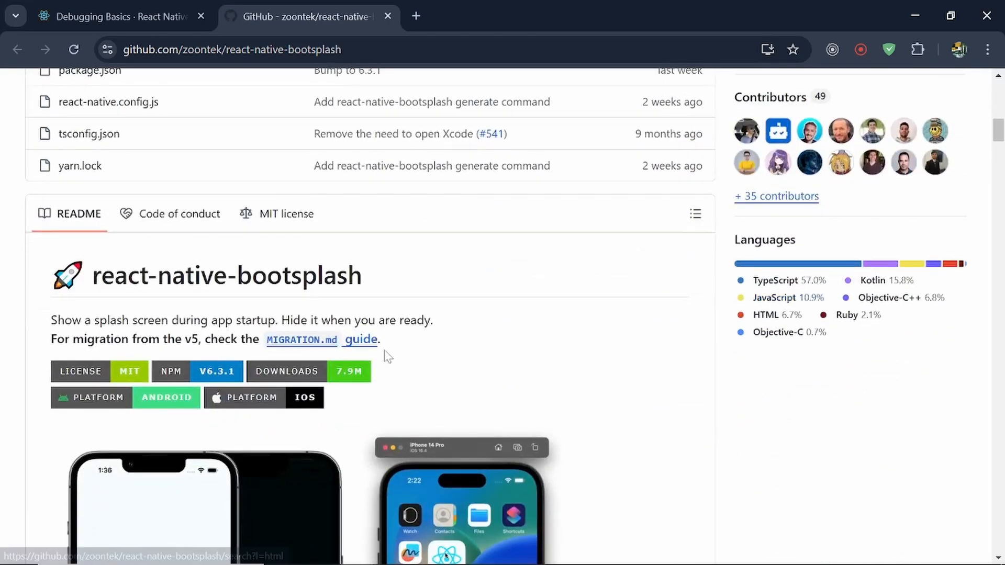
pyautogui.moveTo(375, 289)
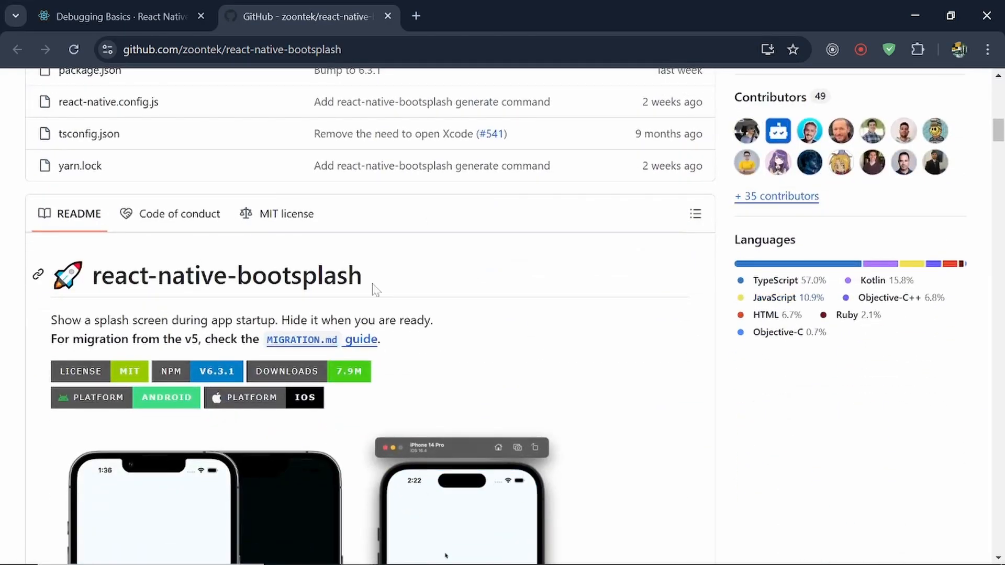
pyautogui.scroll(-3)
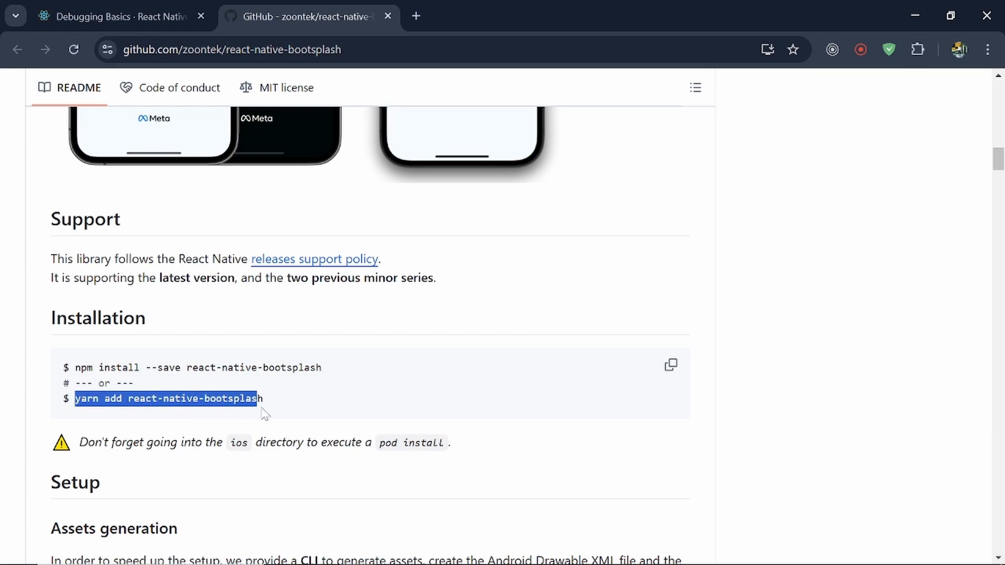
pyautogui.press('alt+tab')
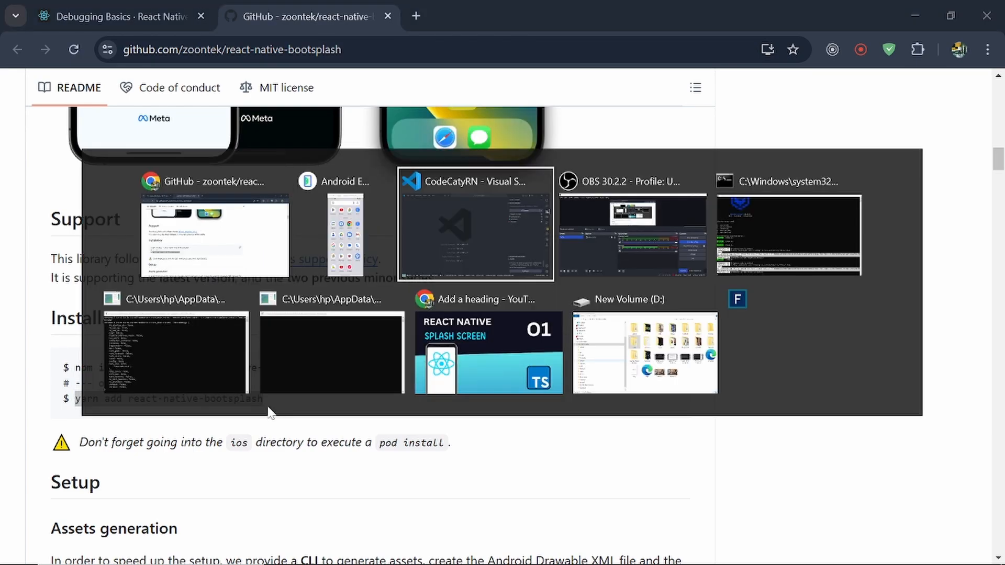
pyautogui.click(789, 233)
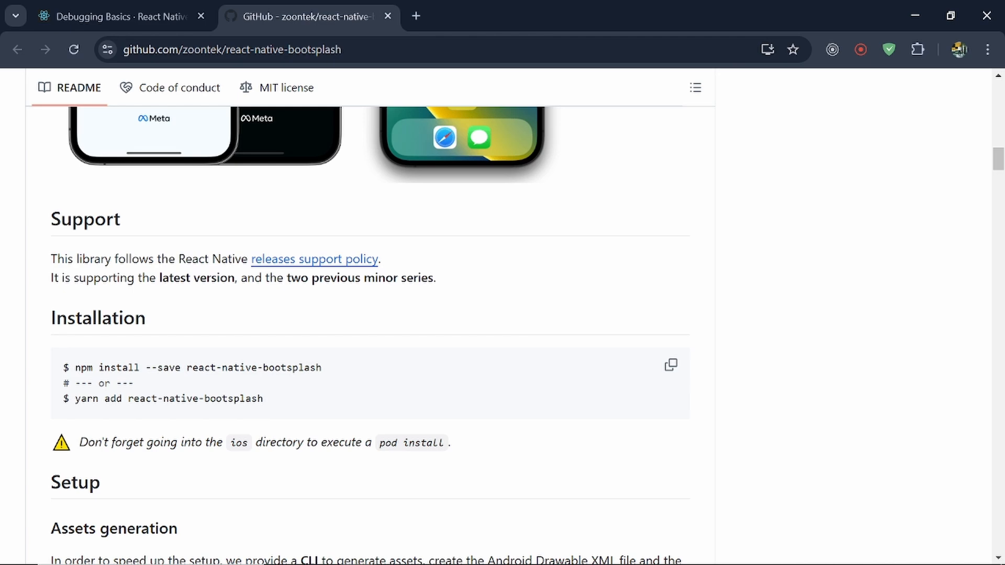
pyautogui.doubleClick(168, 397)
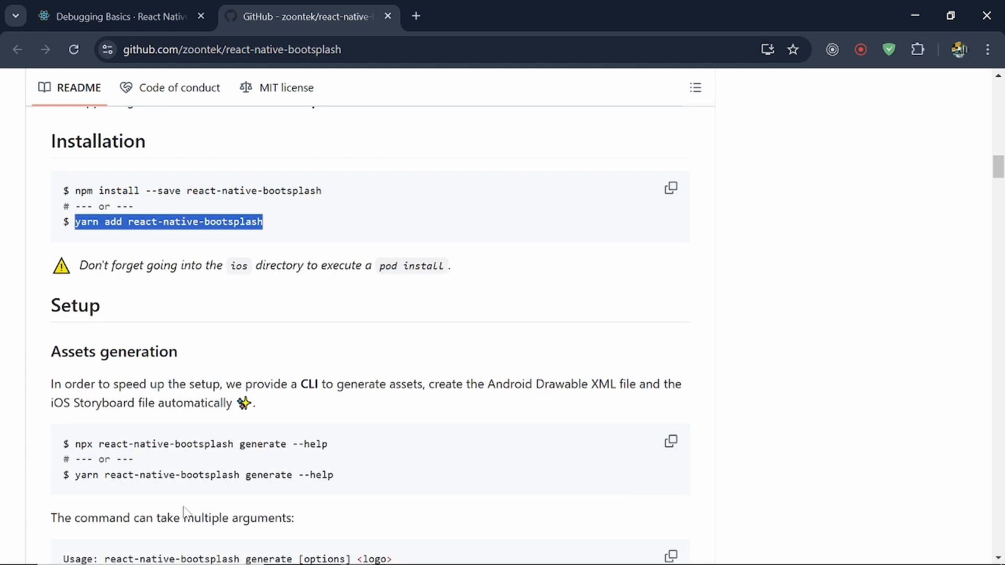
# Scroll to Assets generation and select the <logo> argument of the generate usage line.
pyautogui.scroll(-3)
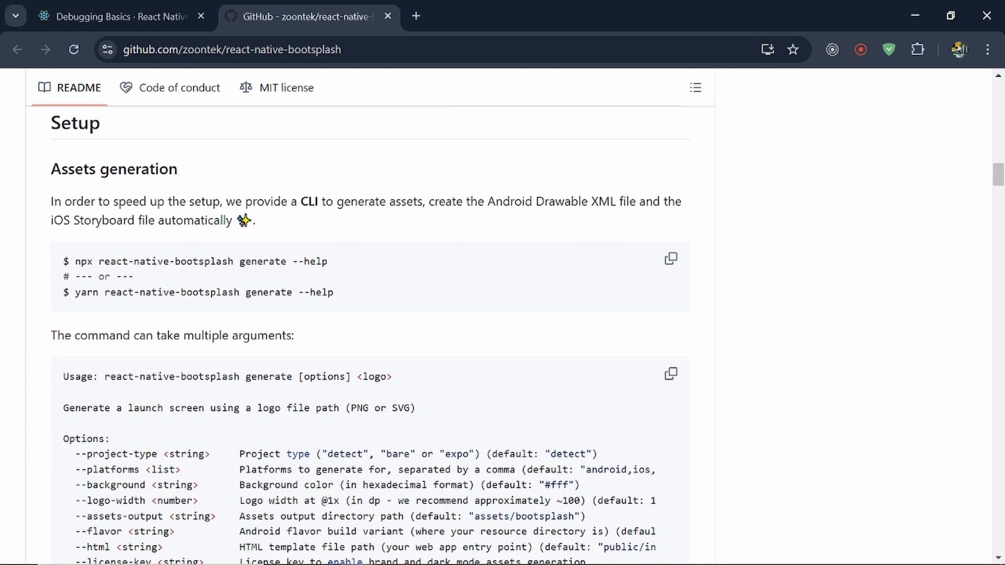
pyautogui.moveTo(105, 367)
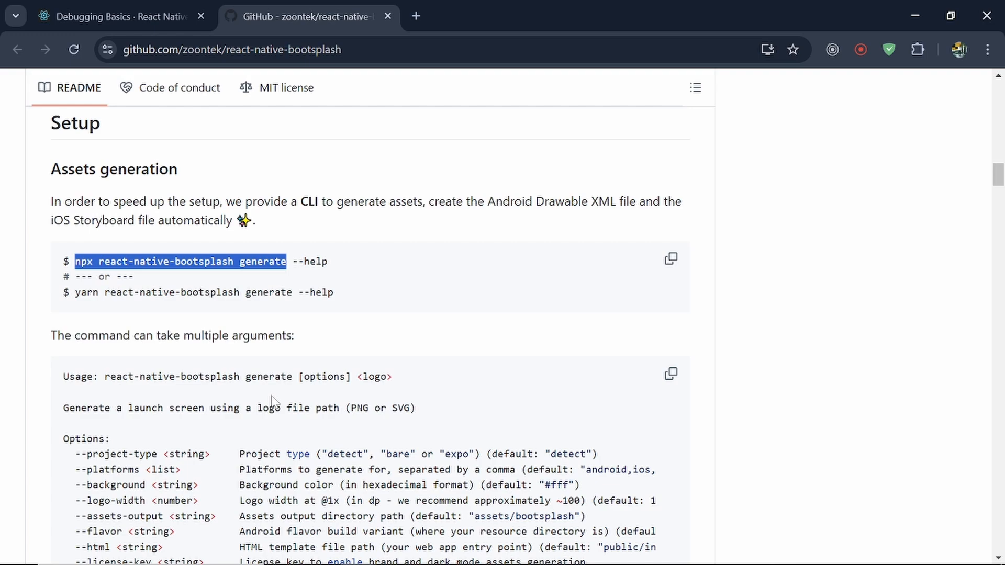
pyautogui.scroll(-3)
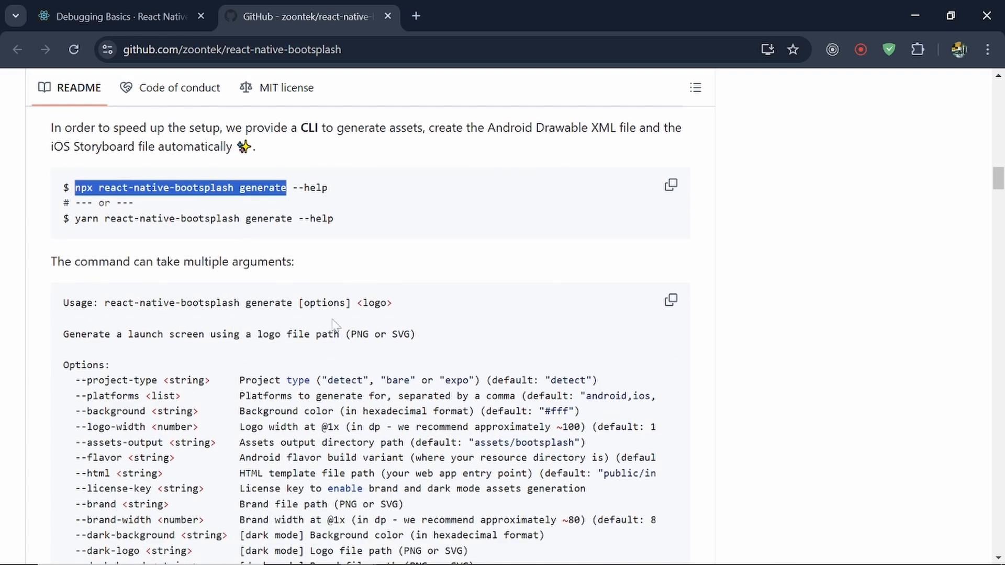
pyautogui.doubleClick(374, 303)
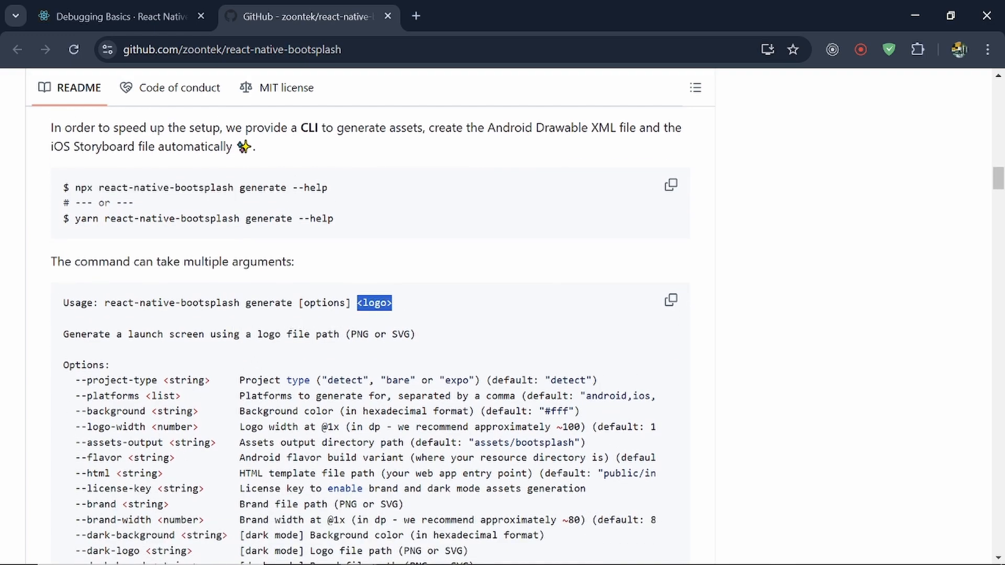
# Scroll back and forth through the generate command's options and examples.
pyautogui.scroll(-3)
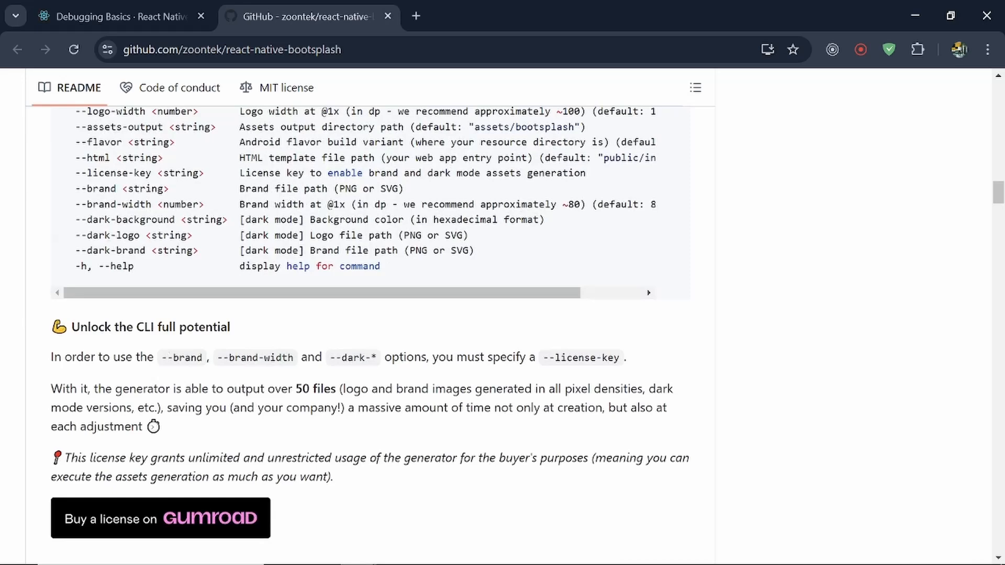
pyautogui.scroll(3)
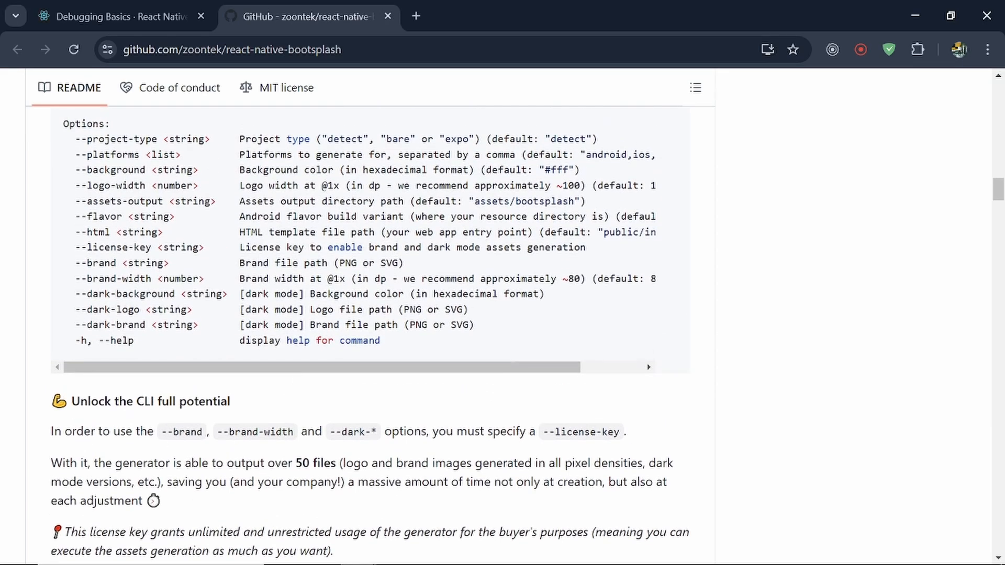
pyautogui.scroll(3)
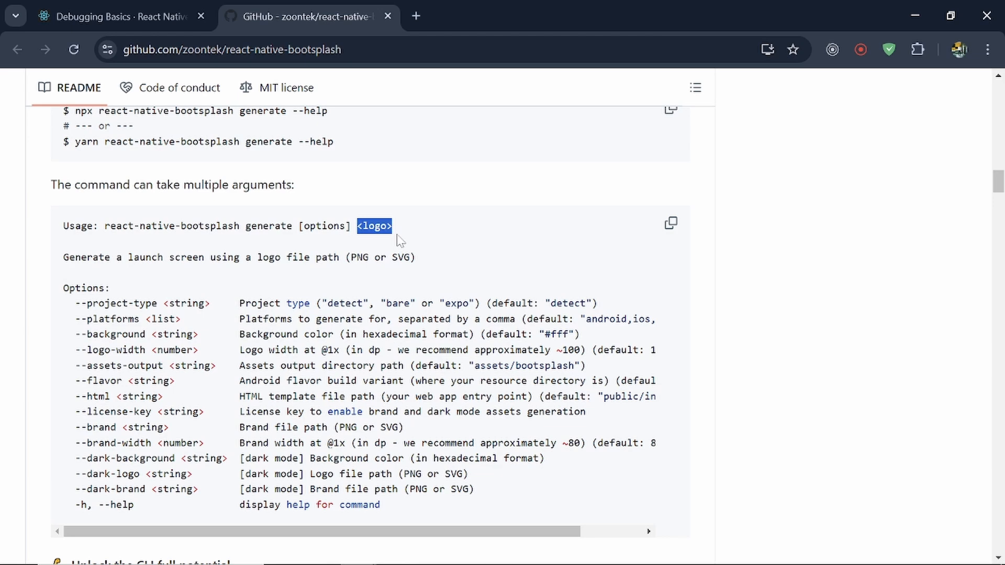
pyautogui.moveTo(400, 244)
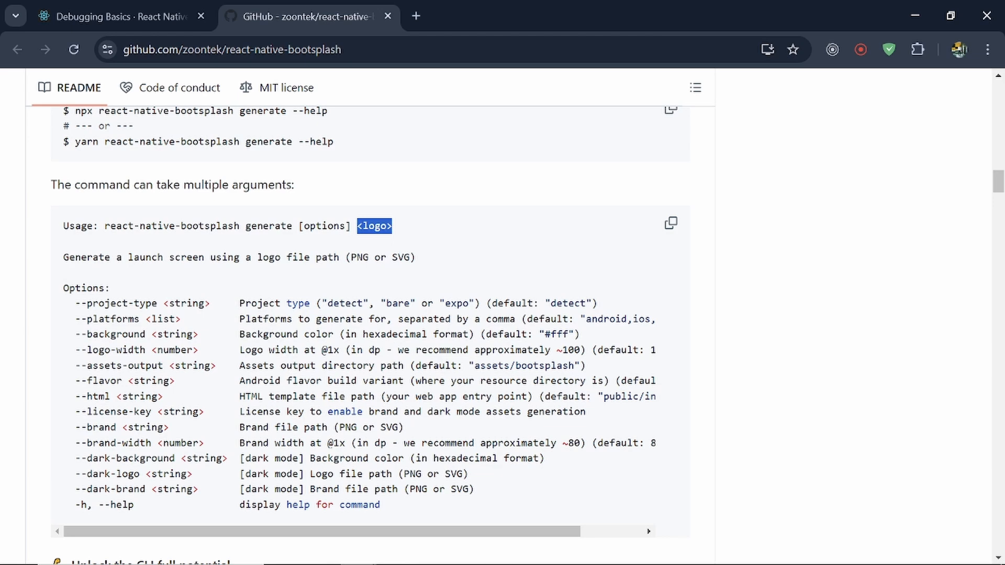
pyautogui.moveTo(260, 290)
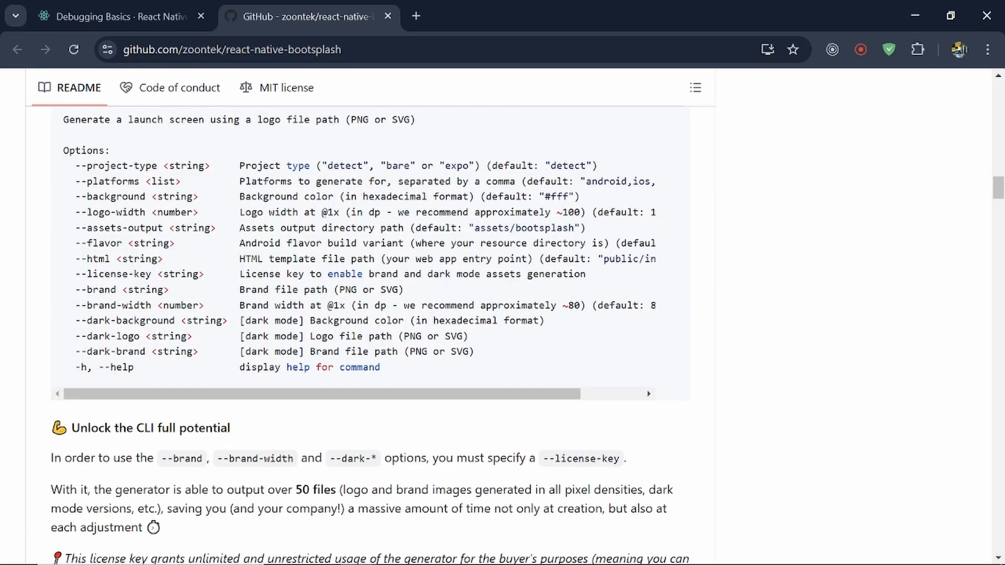
pyautogui.scroll(3)
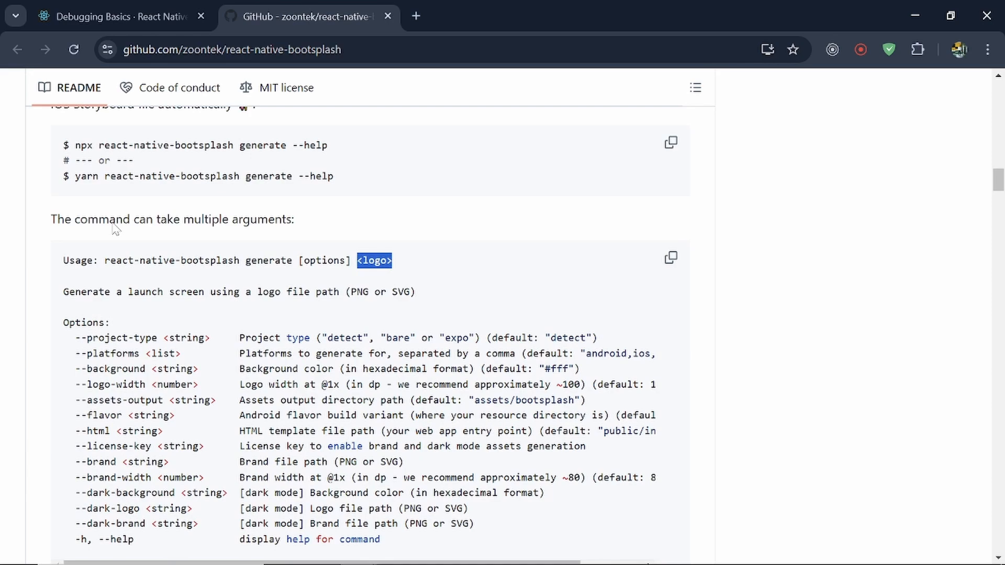
pyautogui.scroll(3)
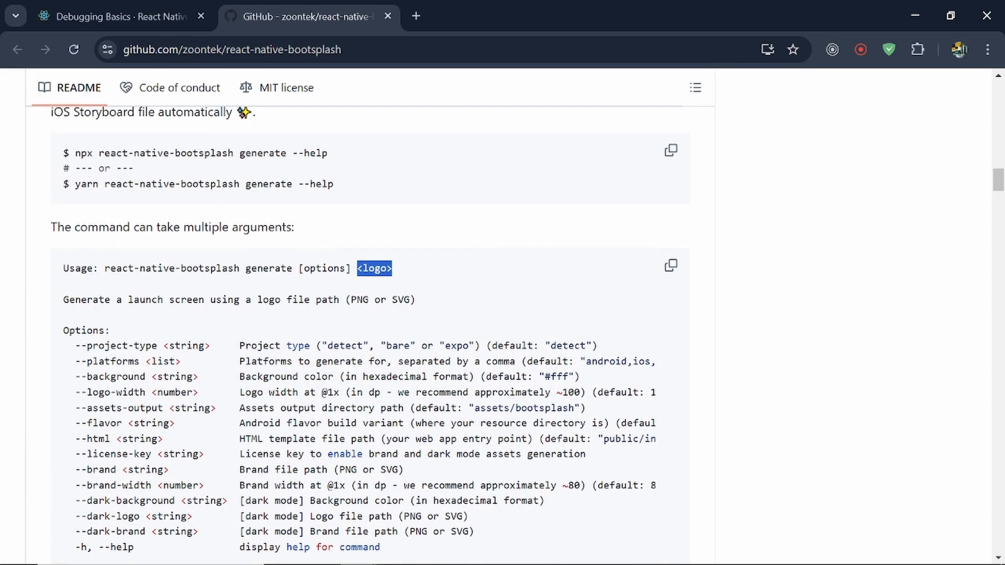
pyautogui.scroll(-3)
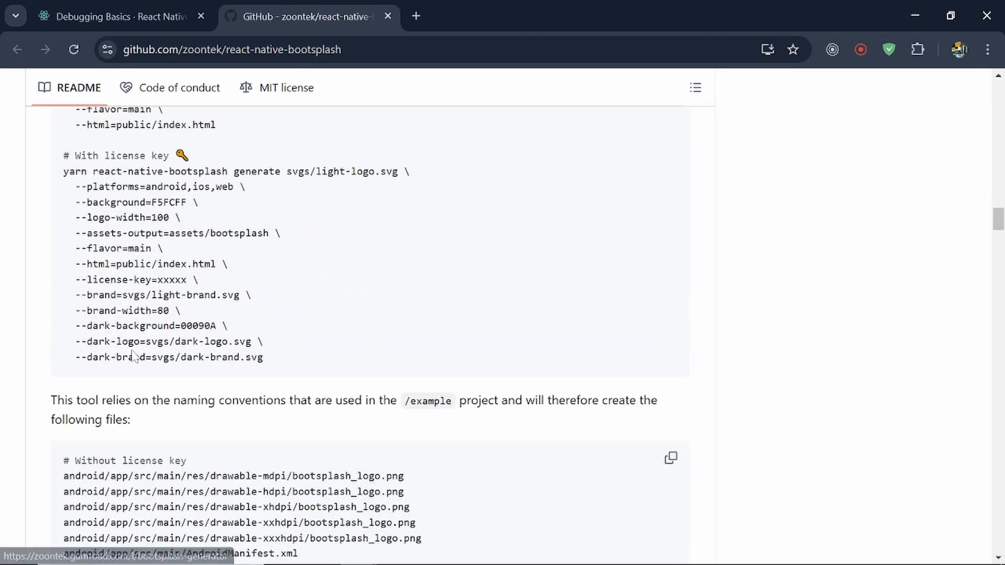
pyautogui.scroll(3)
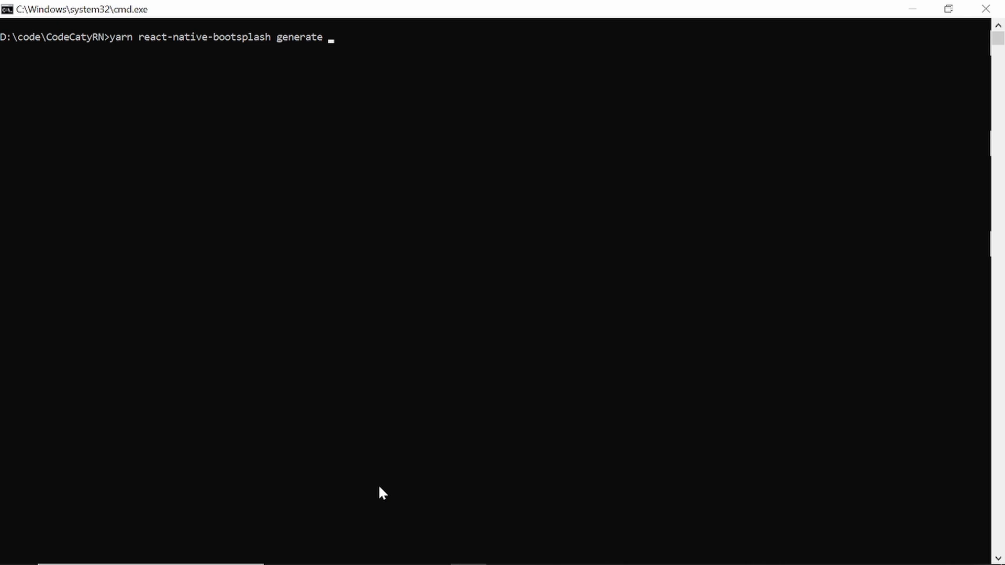
# Leave the generate command waiting in cmd and bring File Explorer forward.
pyautogui.press('alt+tab')
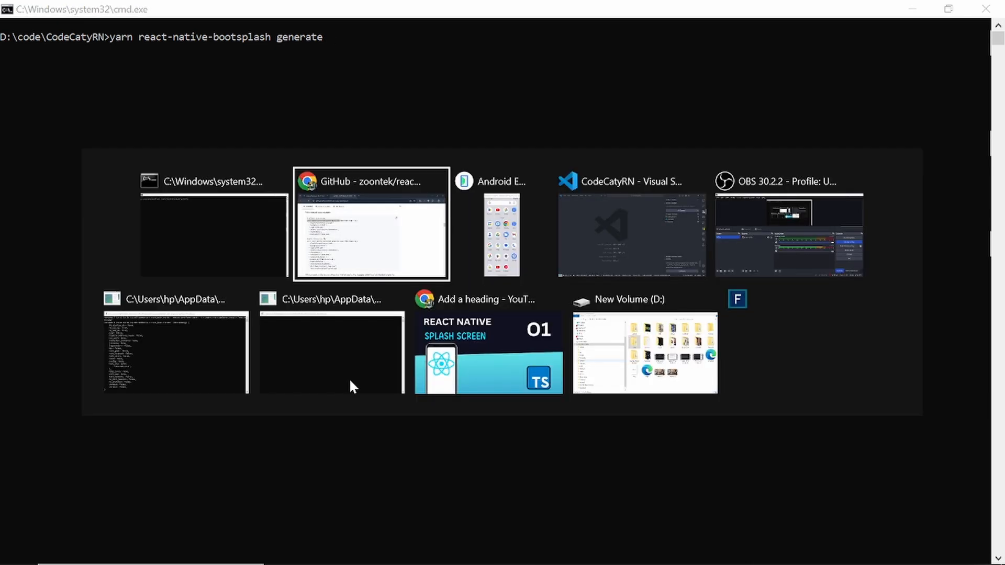
pyautogui.click(644, 353)
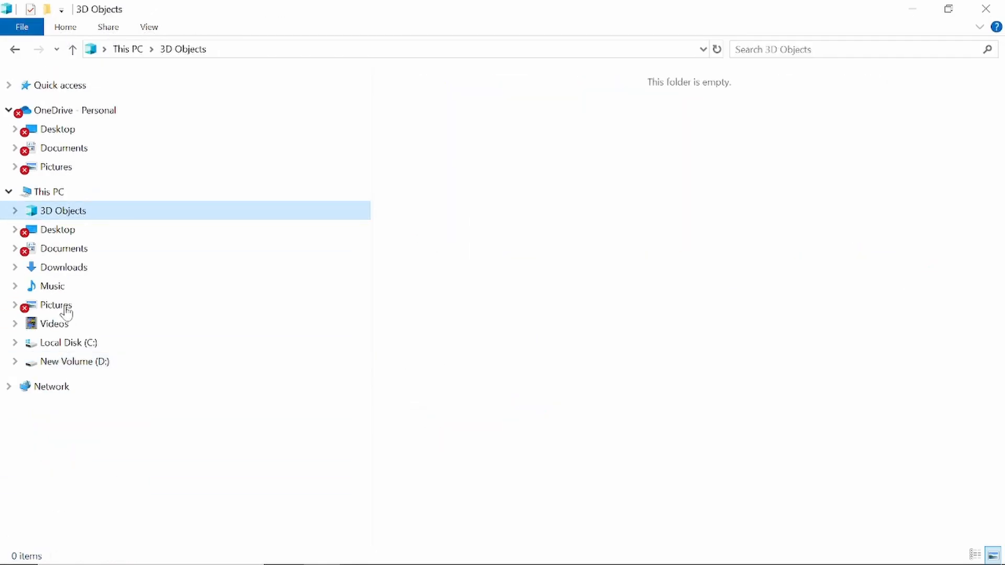
# Open New Volume (D:) and locate the CodeCaty logo image.
pyautogui.click(75, 362)
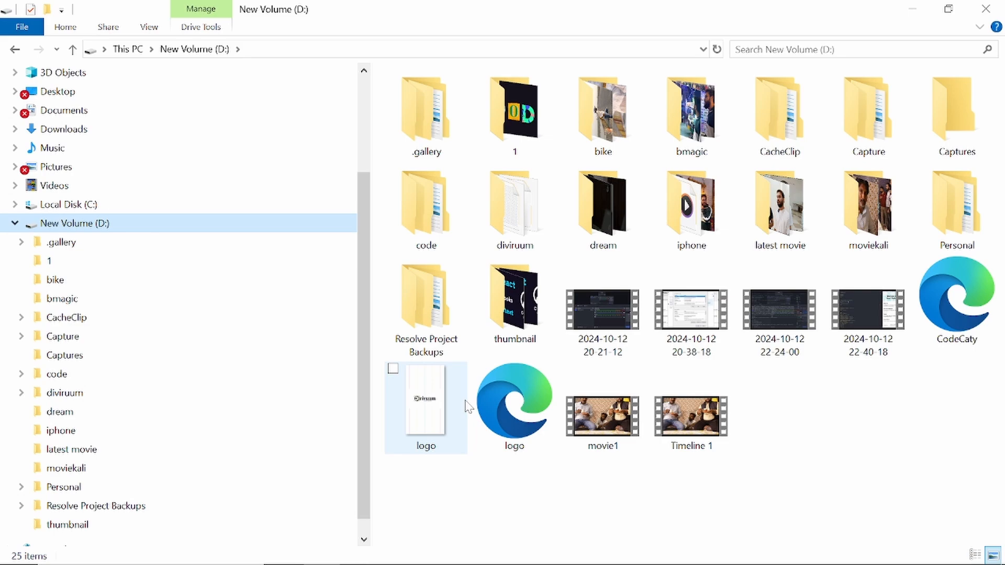
pyautogui.moveTo(955, 298)
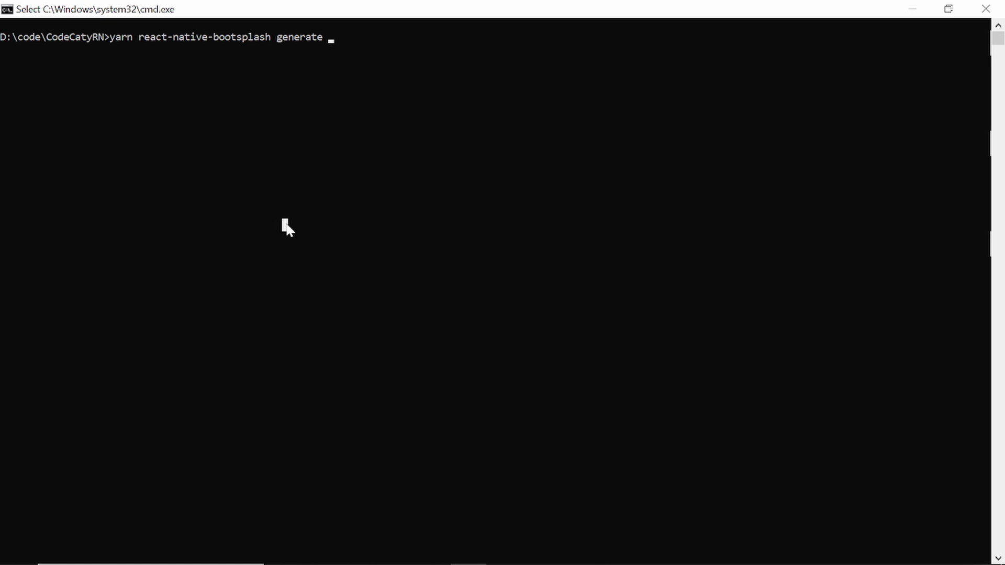
# Run 'yarn react-native-bootsplash generate D:\CodeCaty.svg' to produce the splash assets.
pyautogui.write('D:')
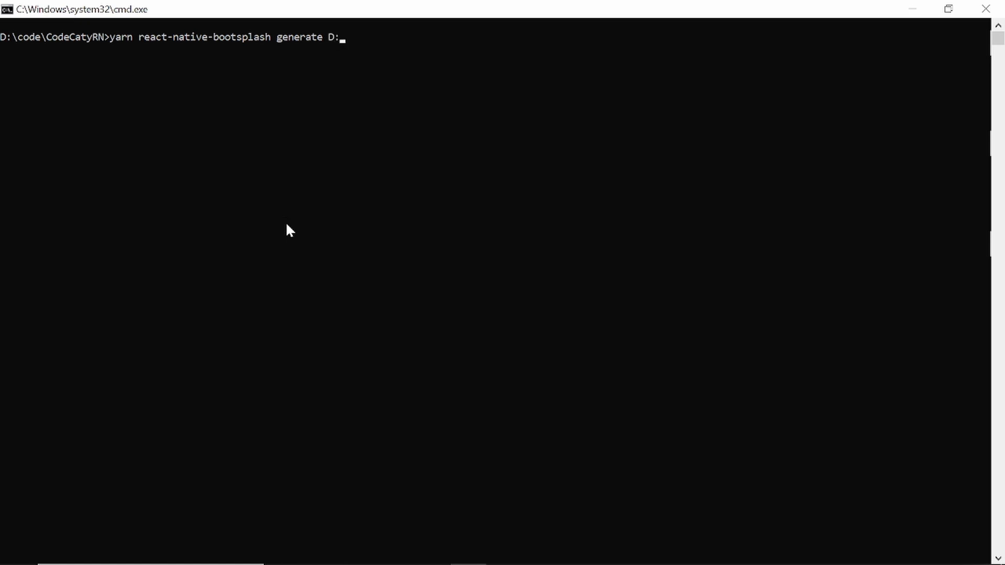
pyautogui.write('\\')
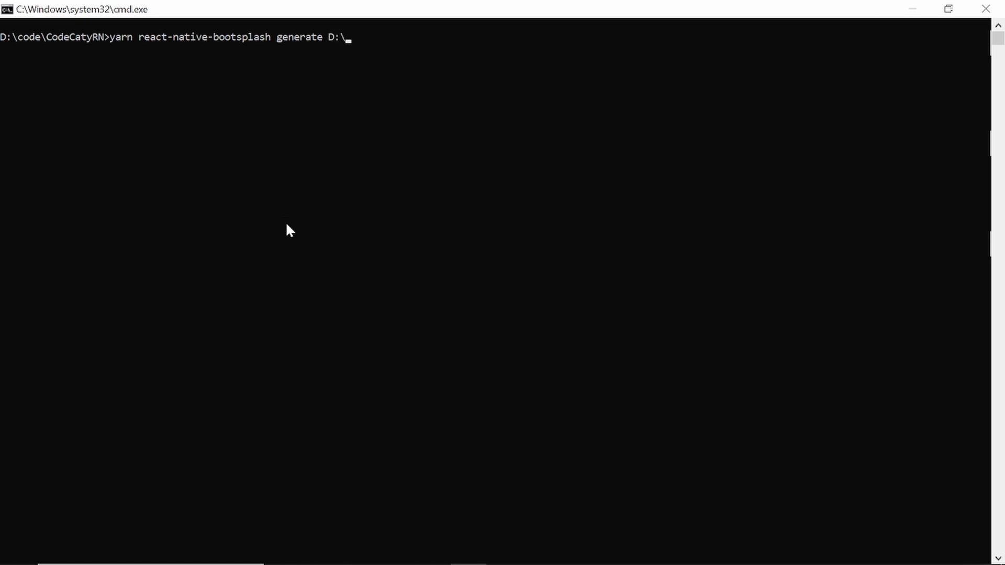
pyautogui.write('CodeCaty,')
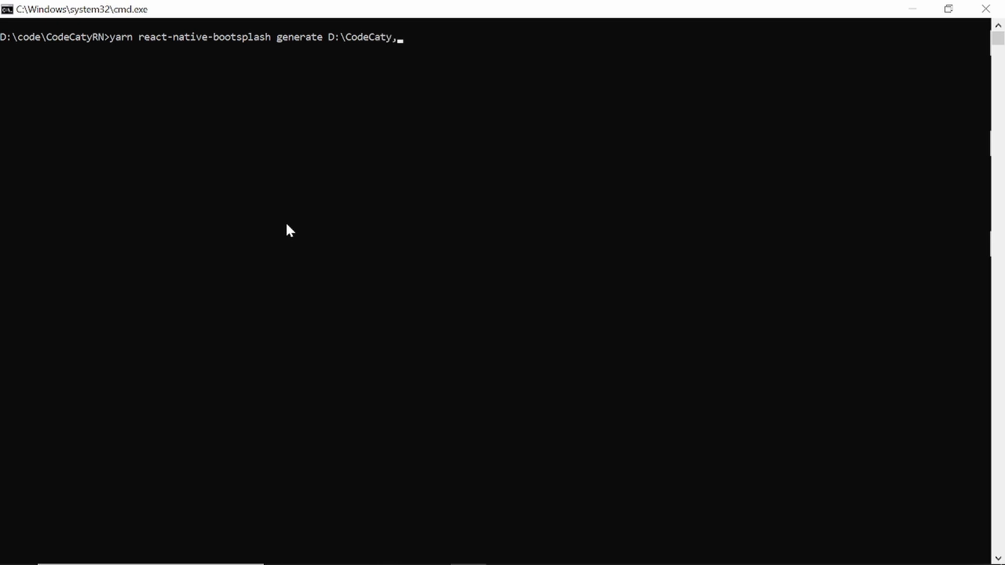
pyautogui.write('.sv')
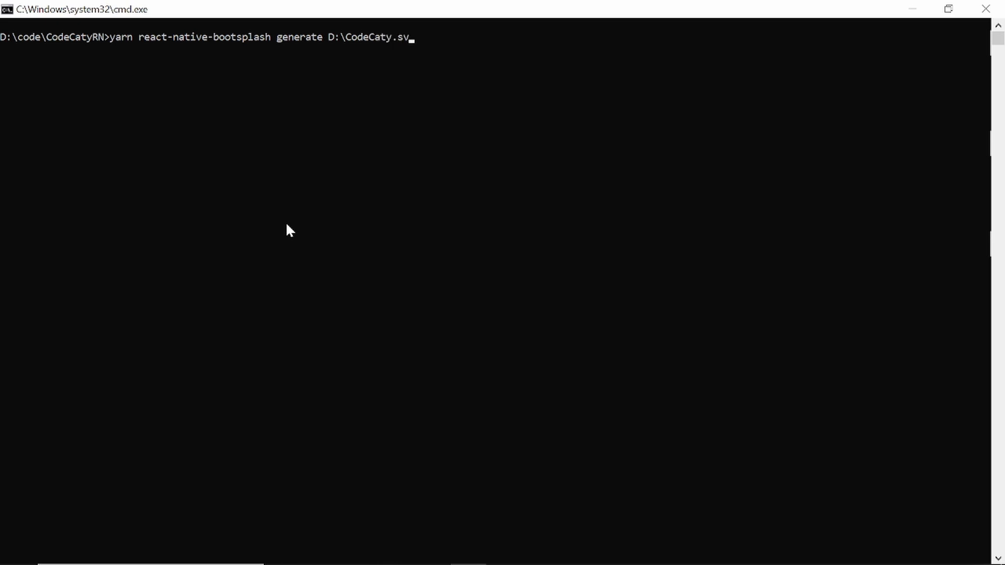
pyautogui.press('Return')
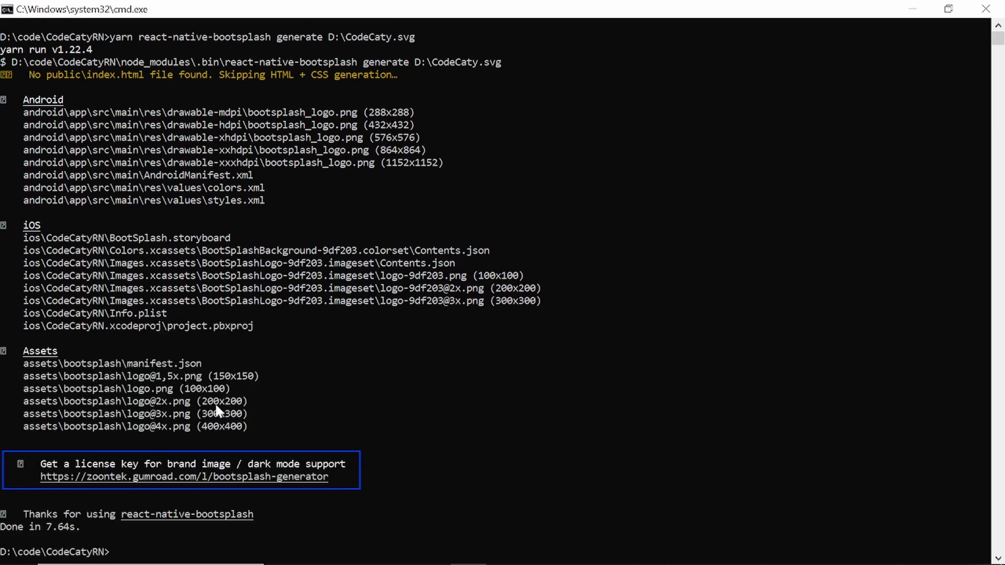
pyautogui.press('alt+tab')
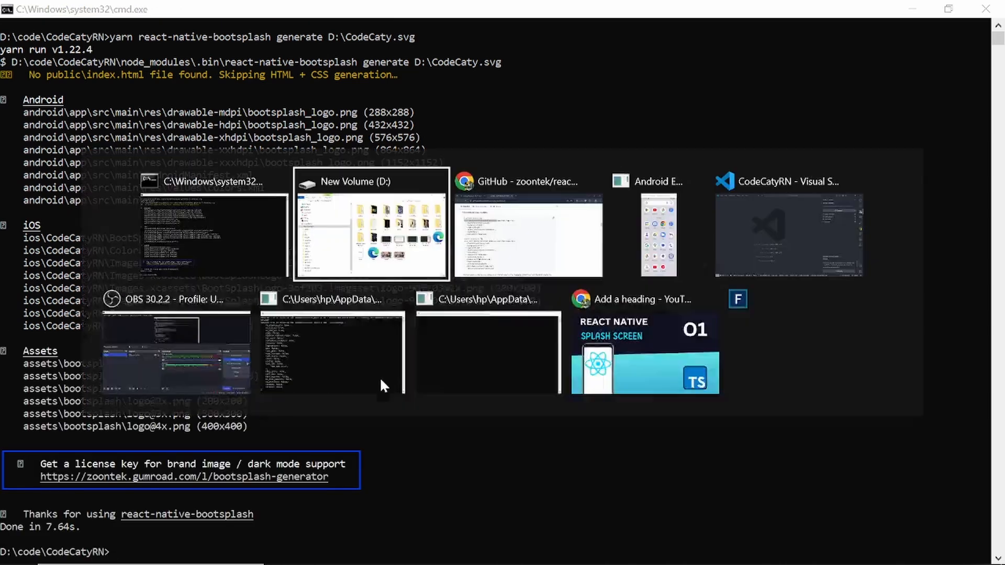
# In Source Control, view the AndroidManifest BootTheme diff and preview the bootsplash_logo.png images.
pyautogui.click(788, 233)
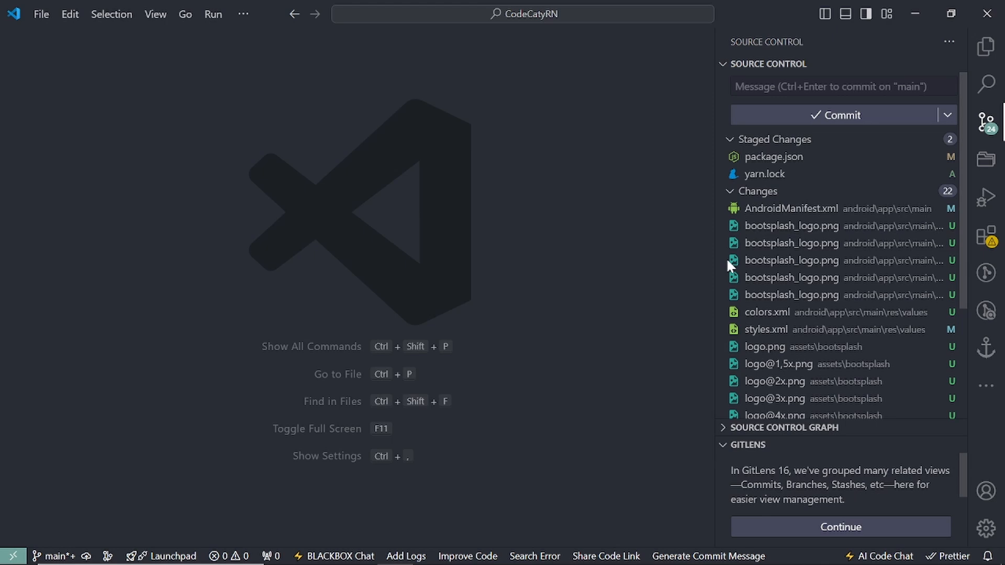
pyautogui.click(791, 208)
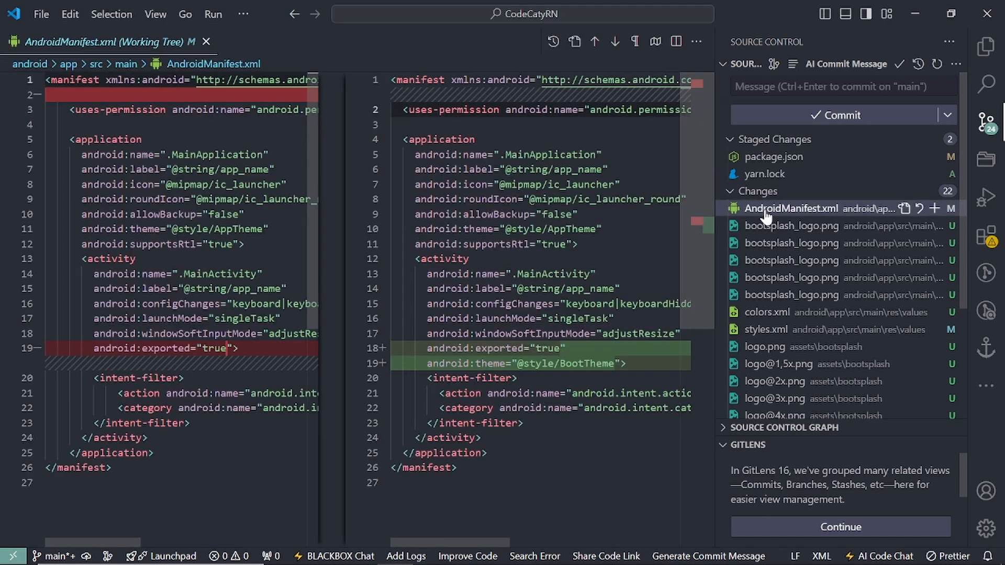
pyautogui.moveTo(767, 353)
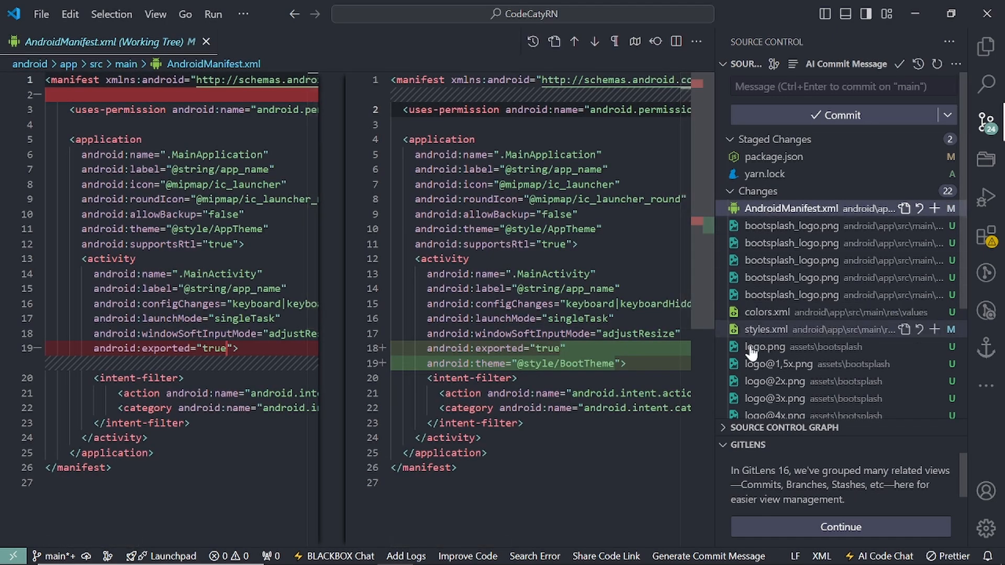
pyautogui.click(791, 226)
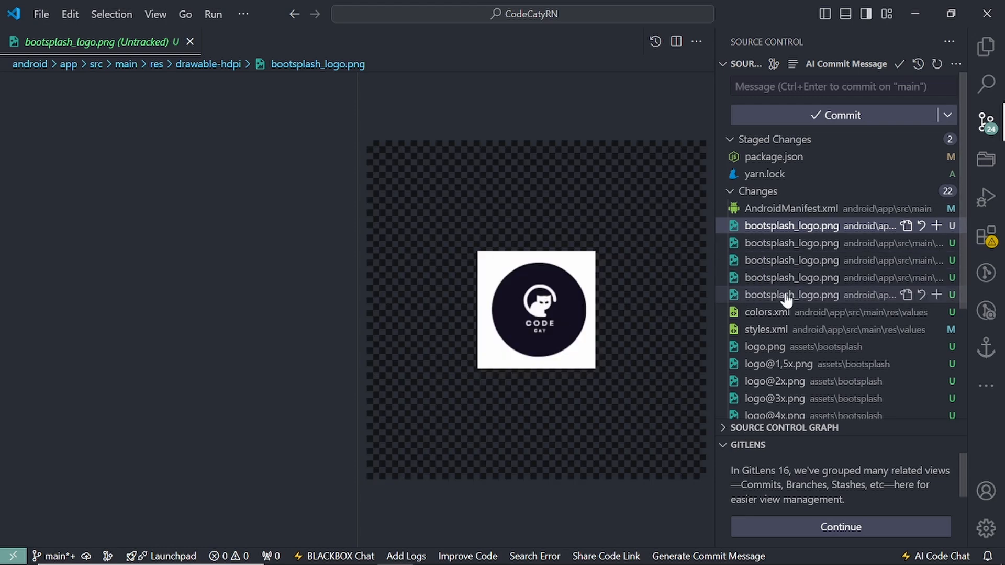
pyautogui.click(791, 294)
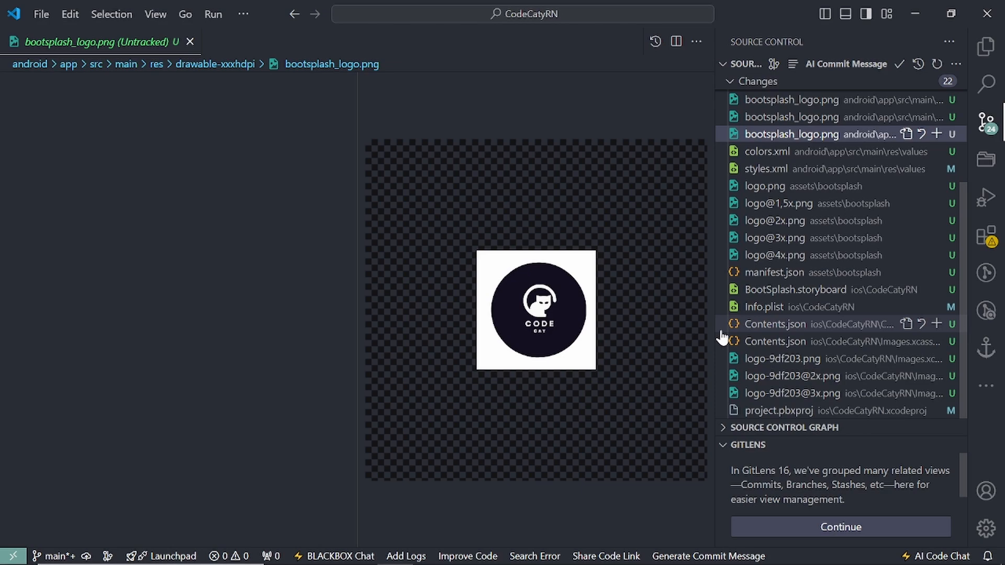
pyautogui.press('alt+tab')
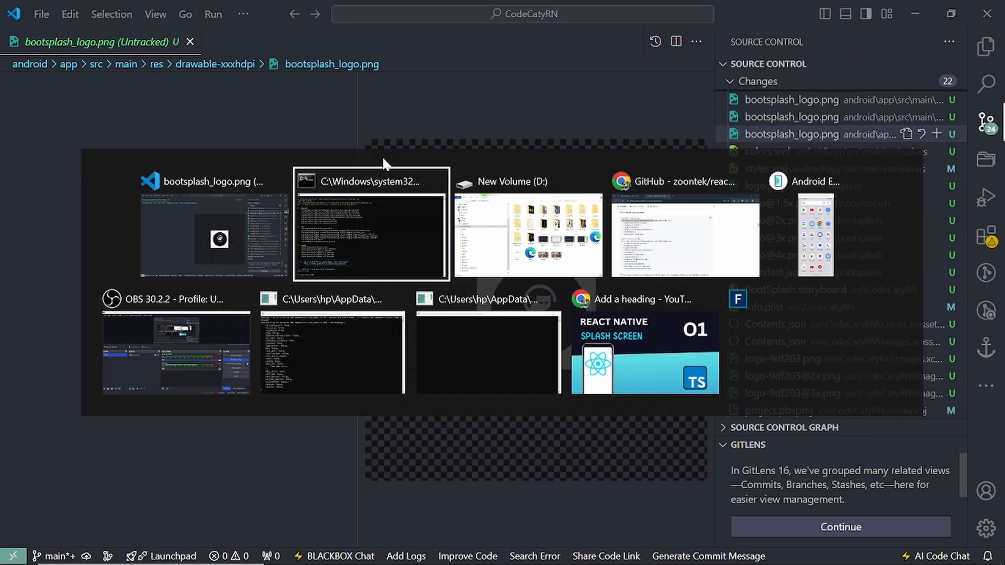
# Scroll the README past iOS AppDelegate to the Android MainActivity setup instructions.
pyautogui.click(684, 231)
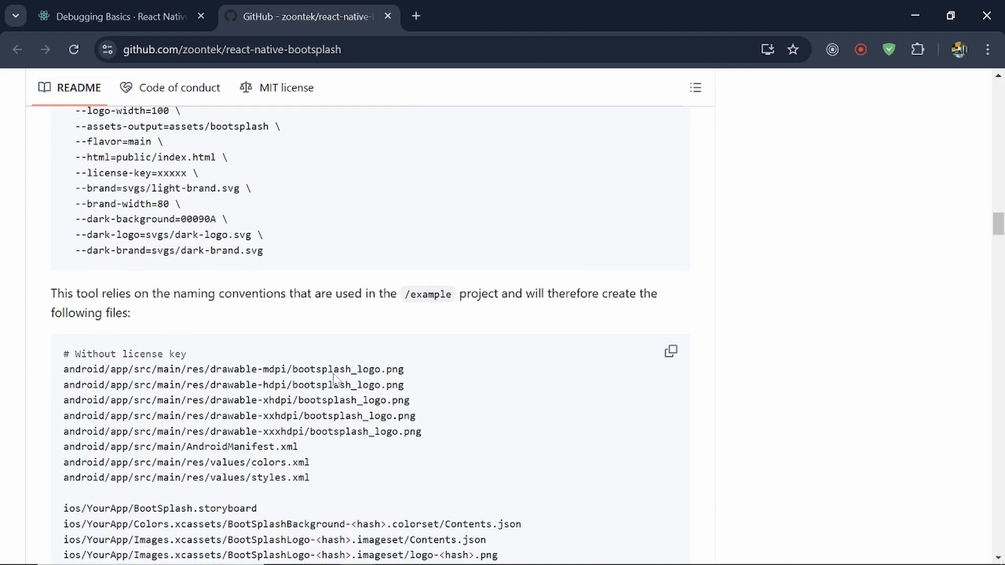
pyautogui.scroll(-3)
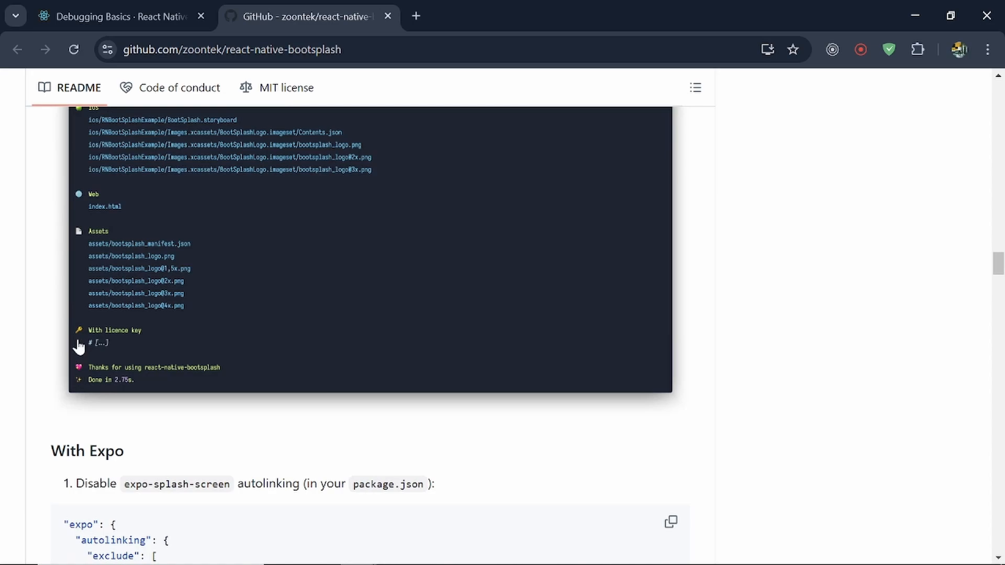
pyautogui.scroll(-3)
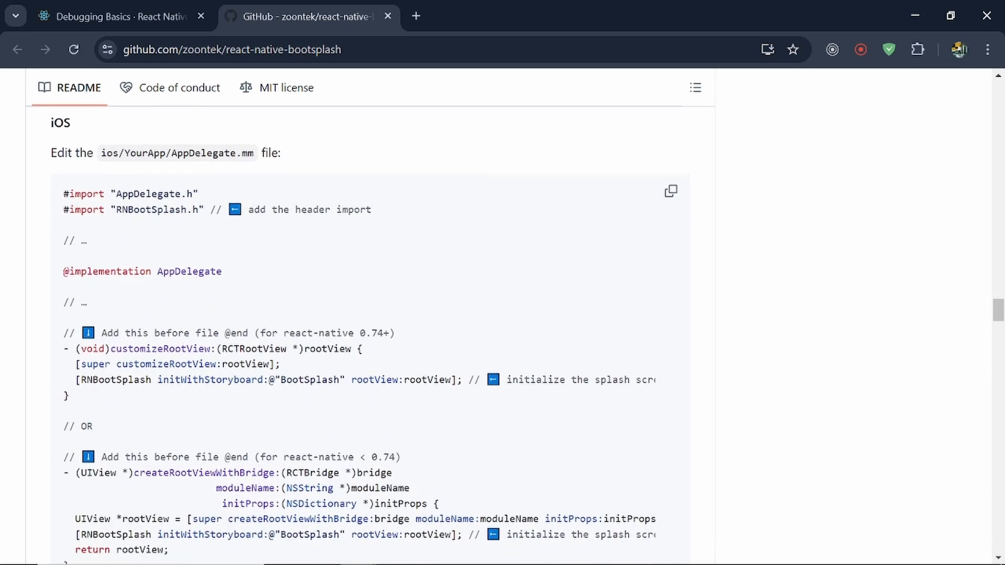
pyautogui.scroll(-3)
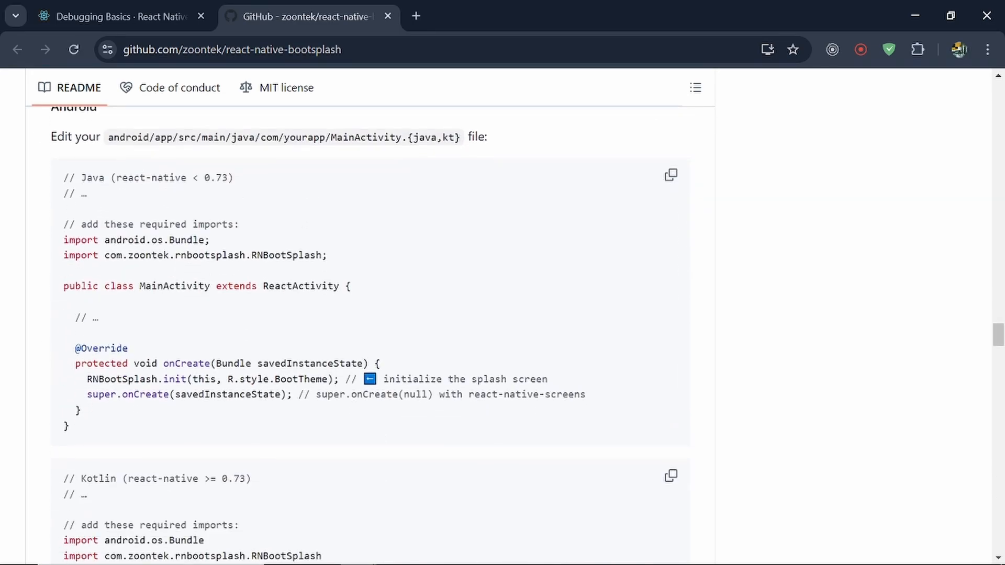
pyautogui.scroll(3)
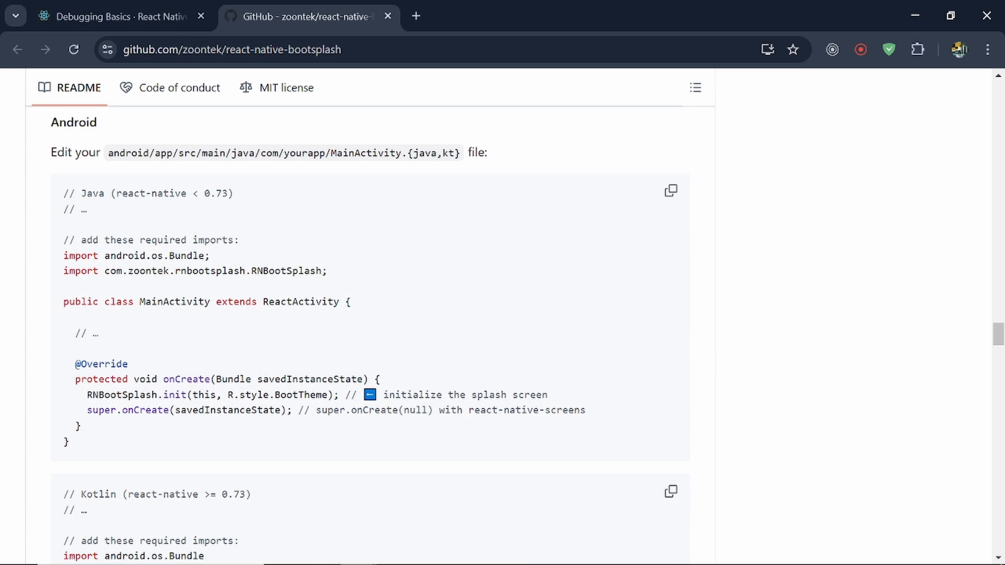
pyautogui.doubleClick(367, 153)
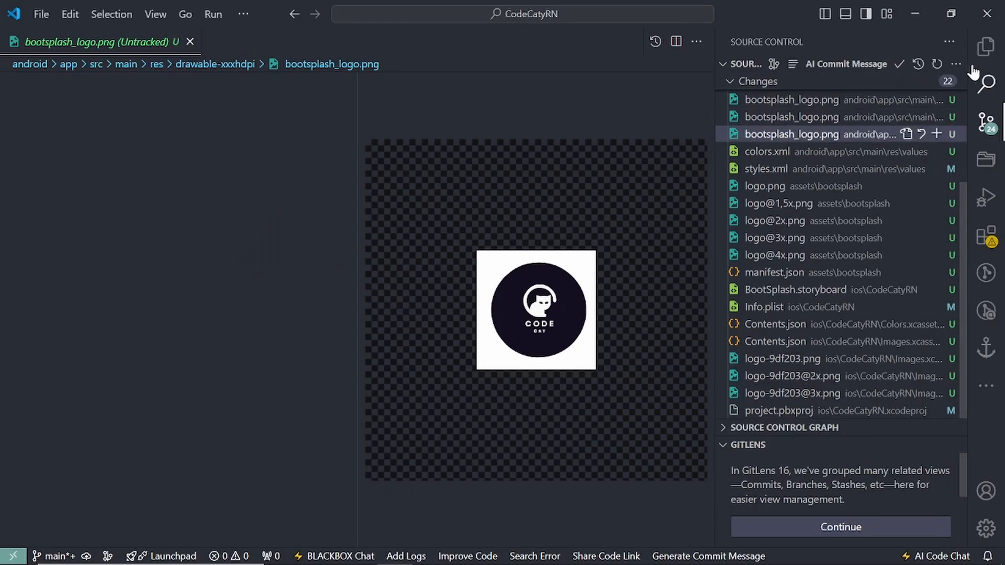
# Show the Explorer tree expanded to android/app/src/main with MainActivity.kt listed.
pyautogui.click(986, 46)
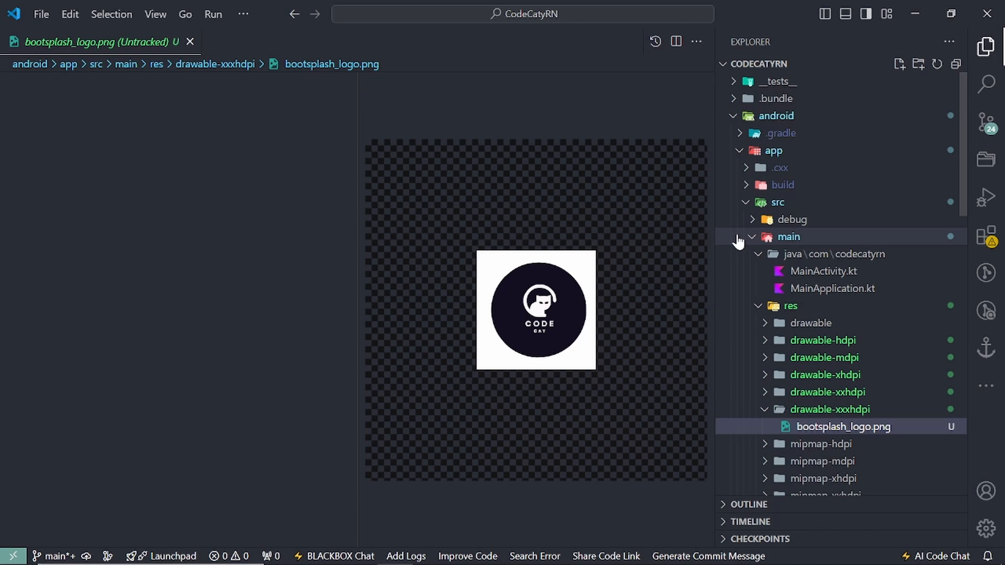
pyautogui.moveTo(764, 234)
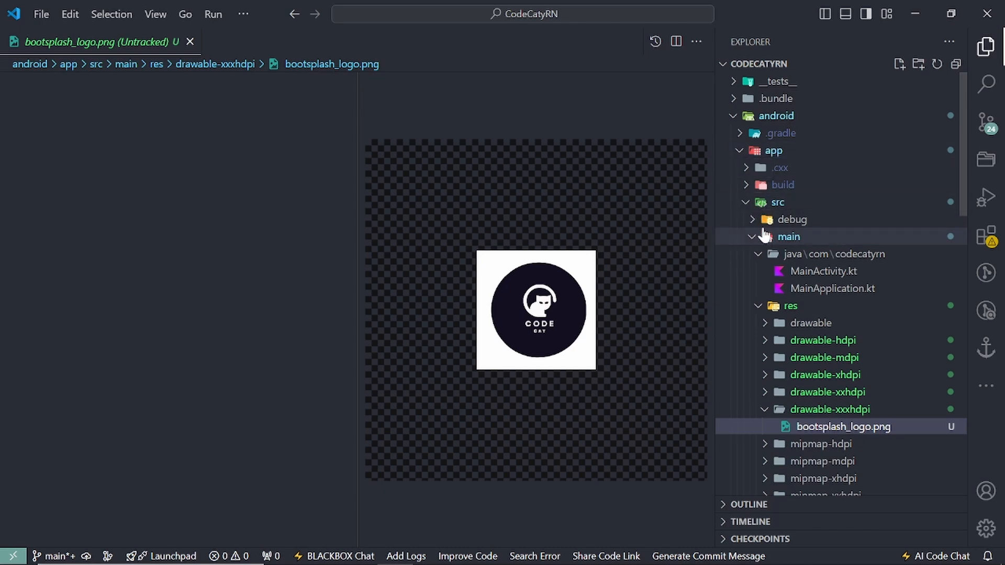
pyautogui.moveTo(810, 322)
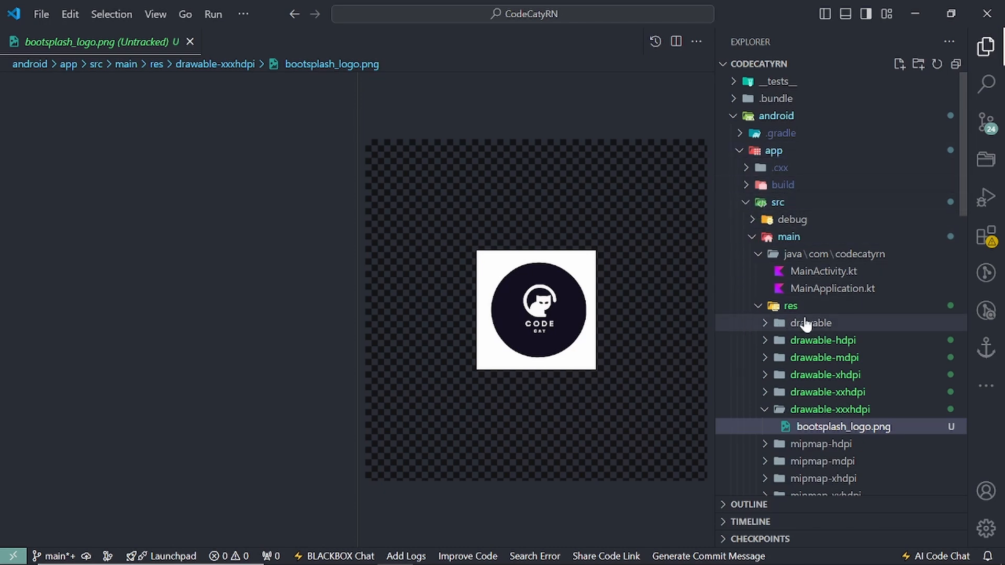
pyautogui.moveTo(823, 271)
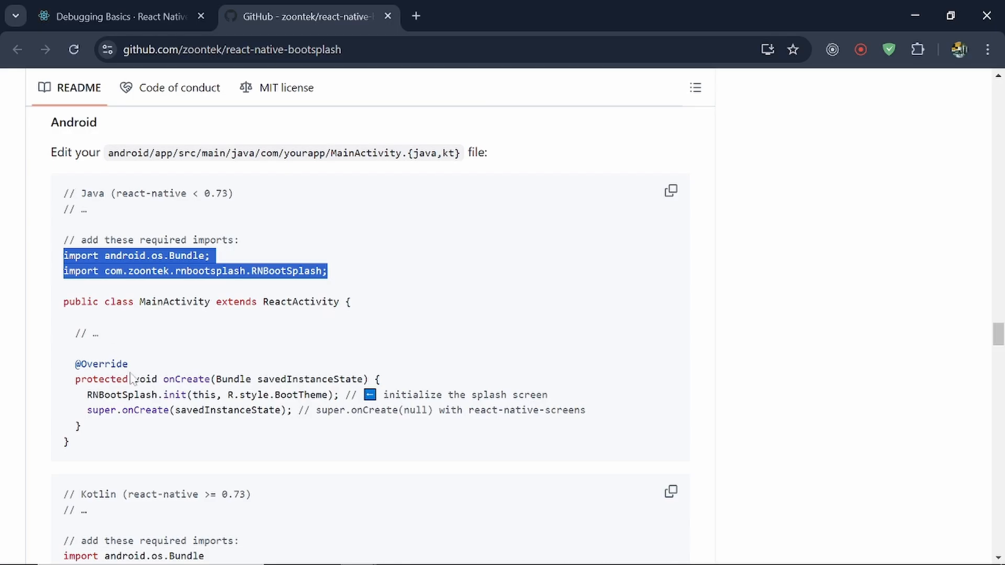
# Scroll to the Usage section's useEffect block calling BootSplash.hide with a fade.
pyautogui.scroll(-3)
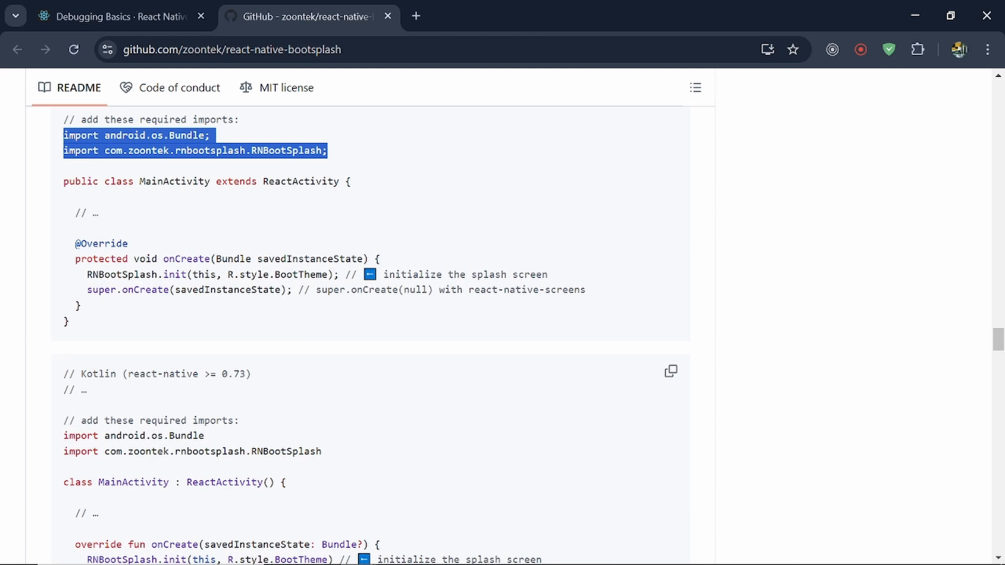
pyautogui.scroll(-3)
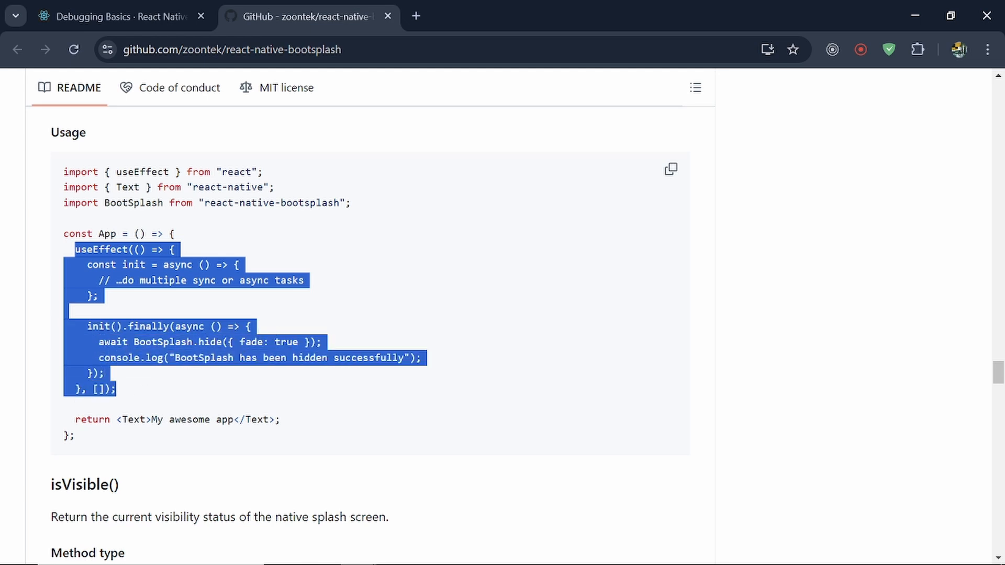
# Add a useEffect to App.tsx calling BootSplash.hide({ fade: true }) with a success console.log and save it.
pyautogui.click(122, 394)
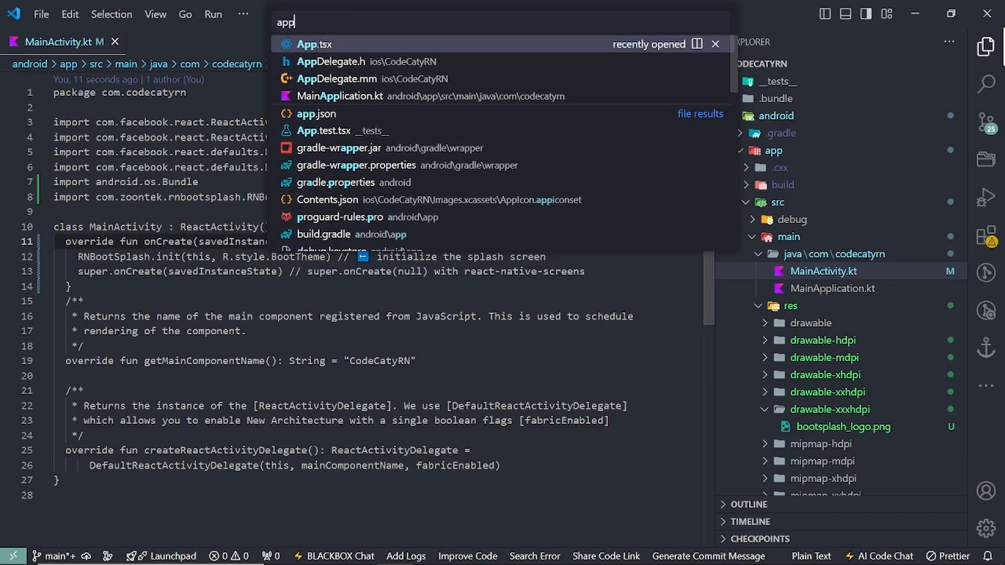
pyautogui.click(315, 44)
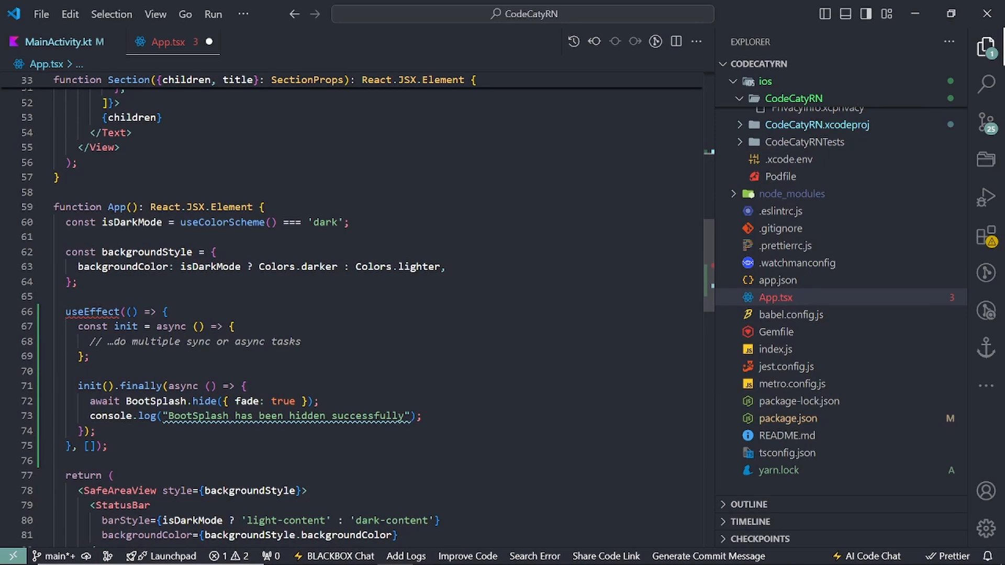
pyautogui.click(122, 312)
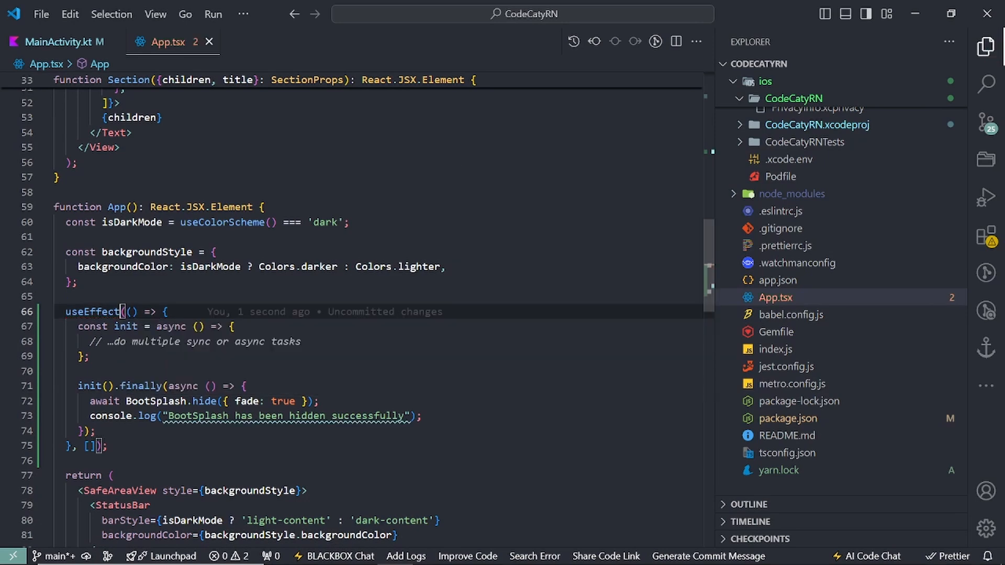
pyautogui.press('alt+tab')
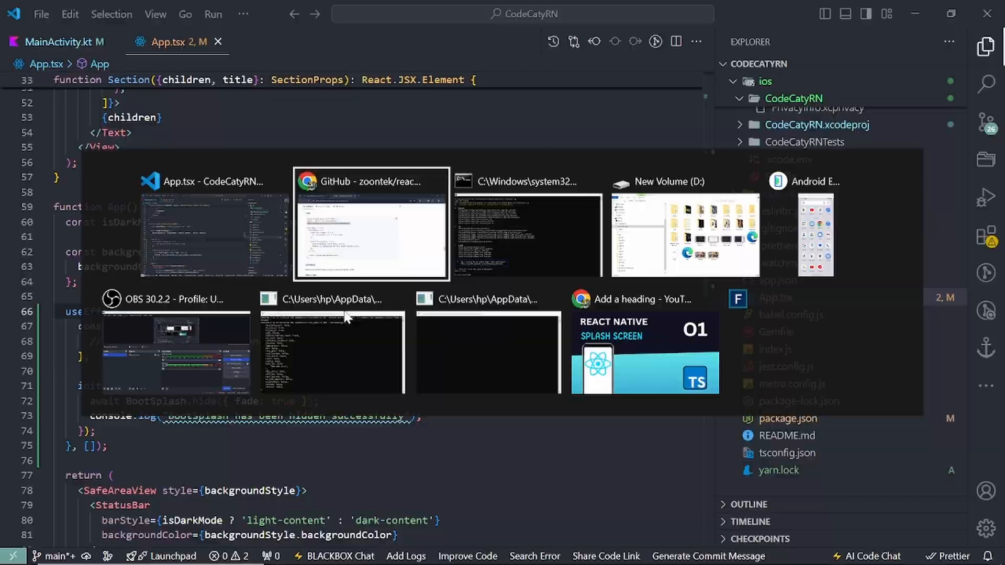
# Run 'yarn android' in Command Prompt so the Metro dev server starts on port 8081.
pyautogui.click(526, 233)
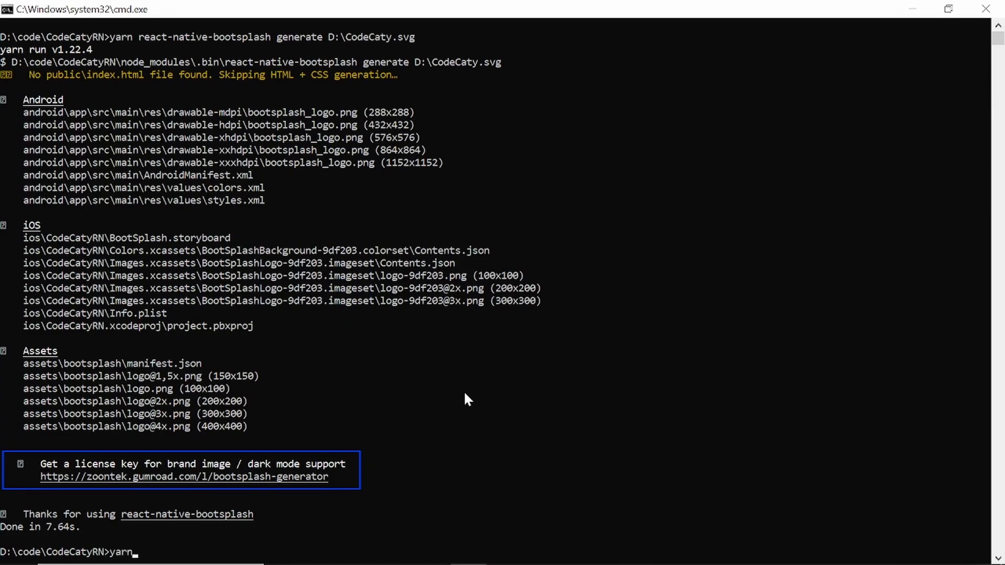
pyautogui.write('androi')
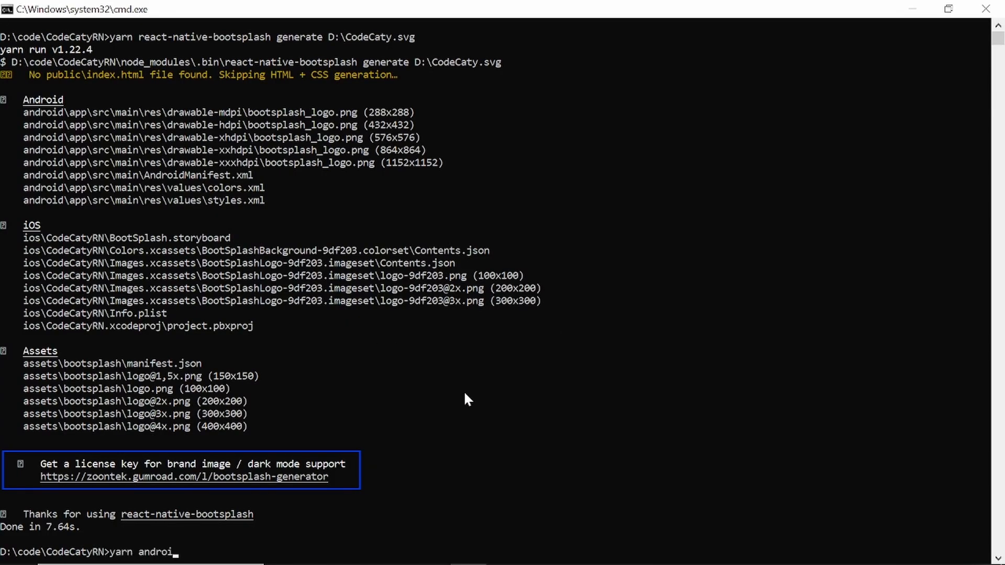
pyautogui.write('d')
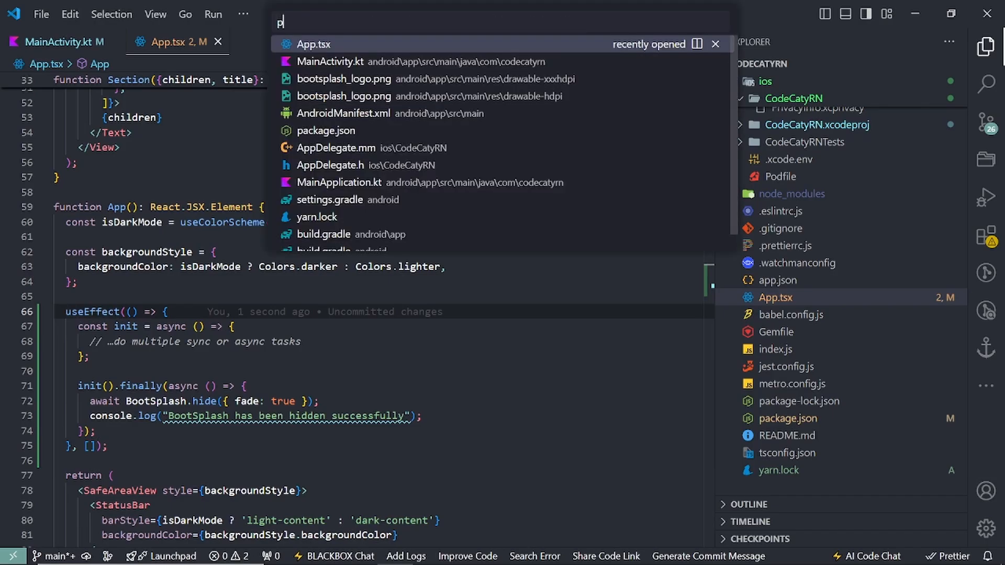
pyautogui.click(326, 131)
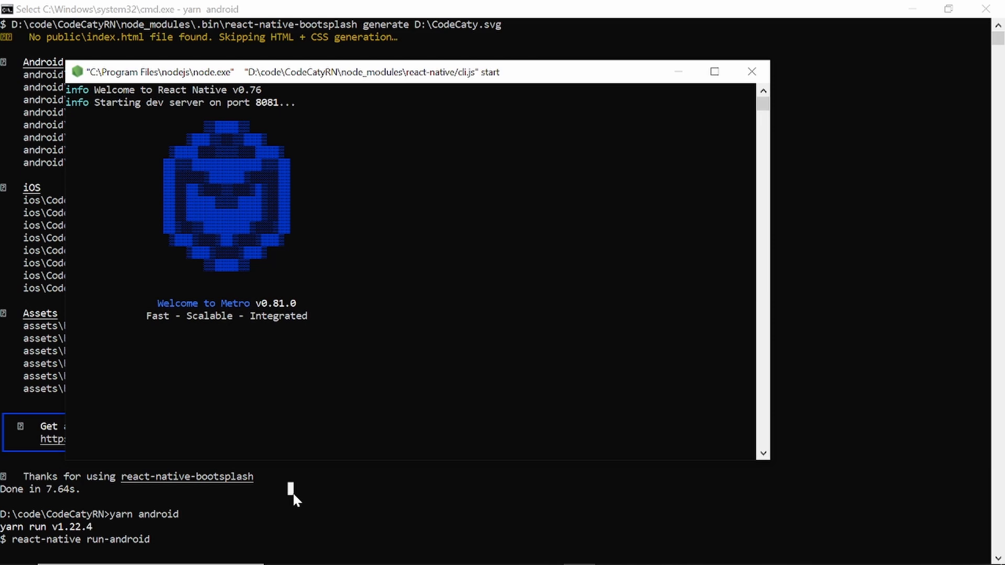
pyautogui.moveTo(212, 322)
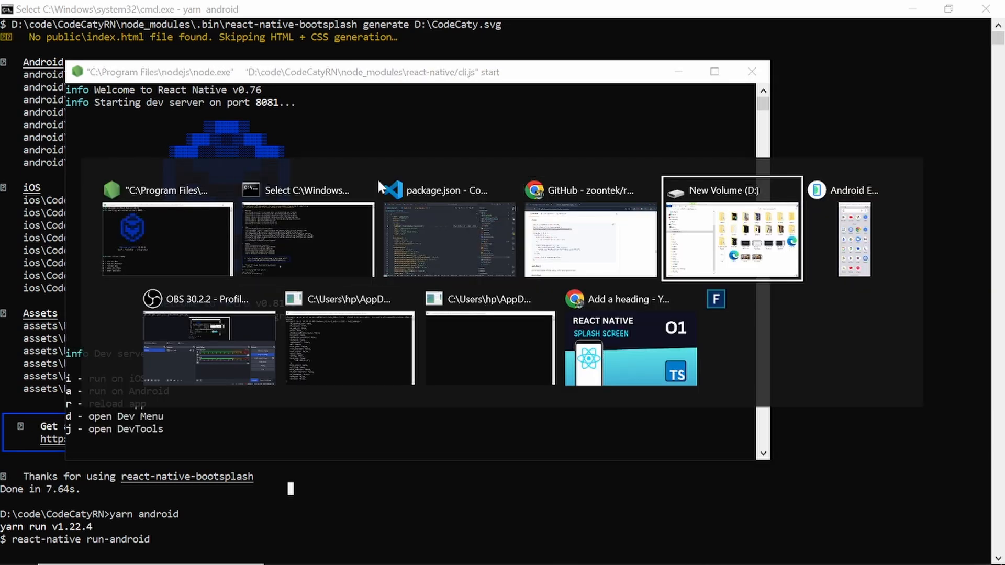
# Check the Android Emulator, then watch the Command Prompt build output until it succeeds.
pyautogui.click(853, 241)
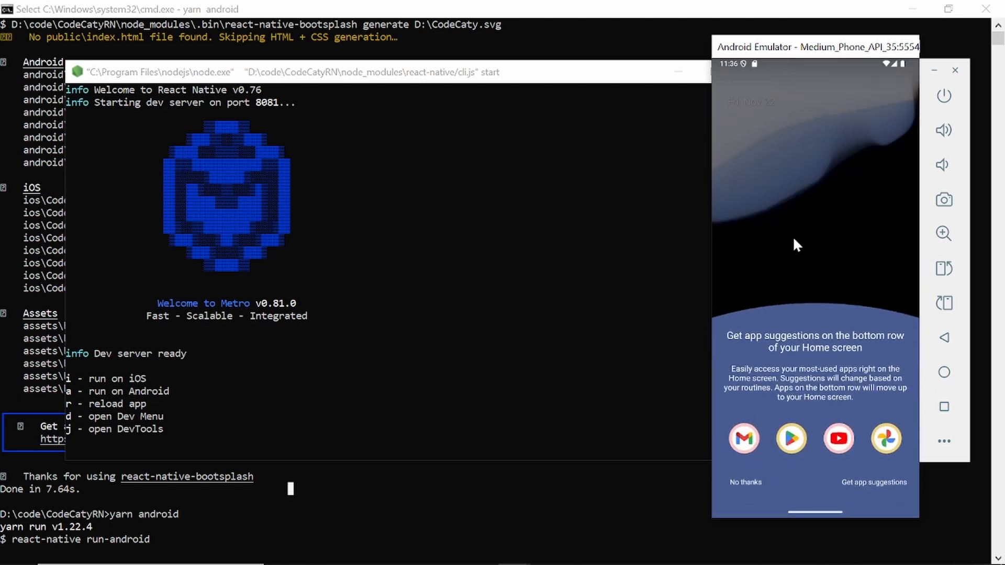
pyautogui.click(744, 482)
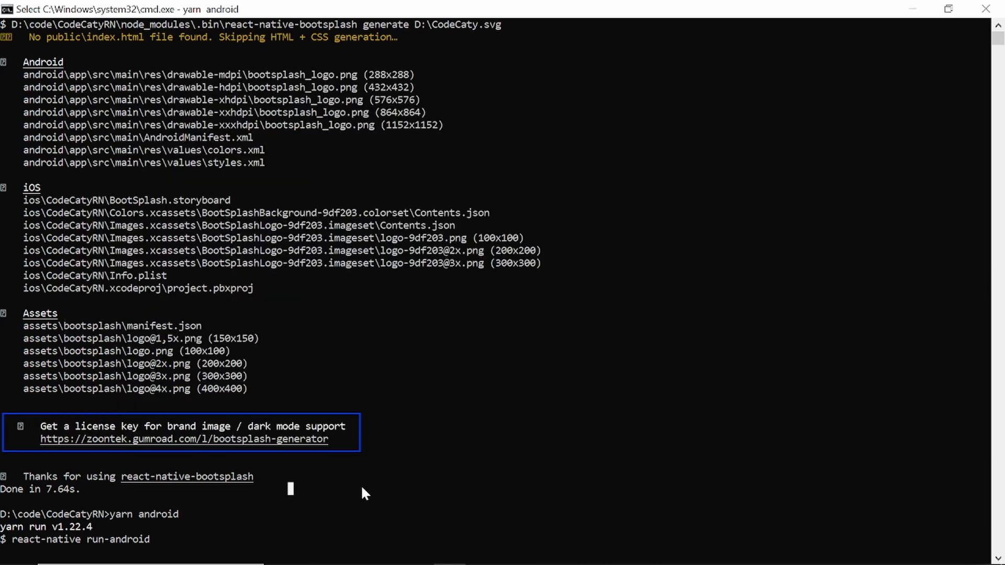
pyautogui.moveTo(48, 70)
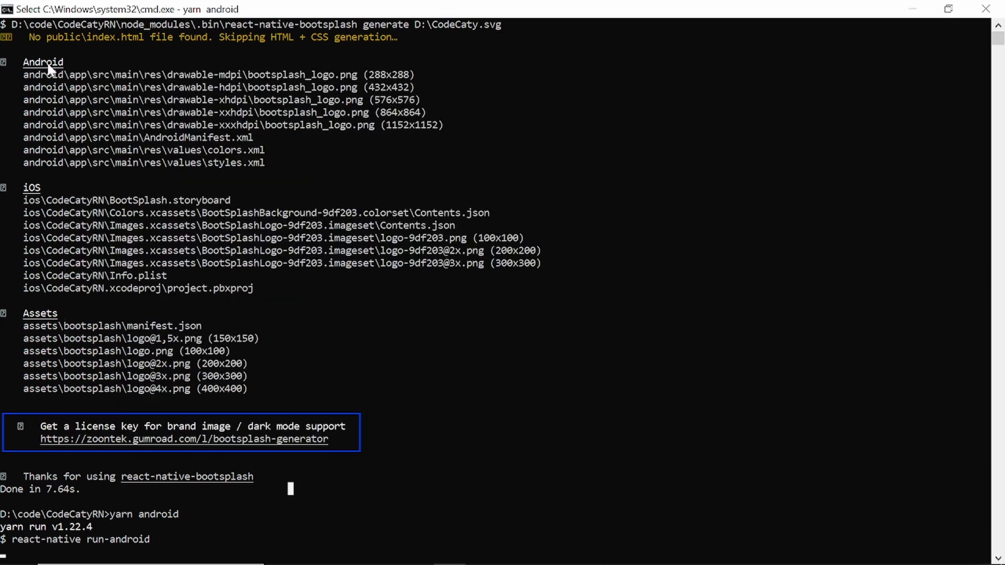
pyautogui.moveTo(146, 406)
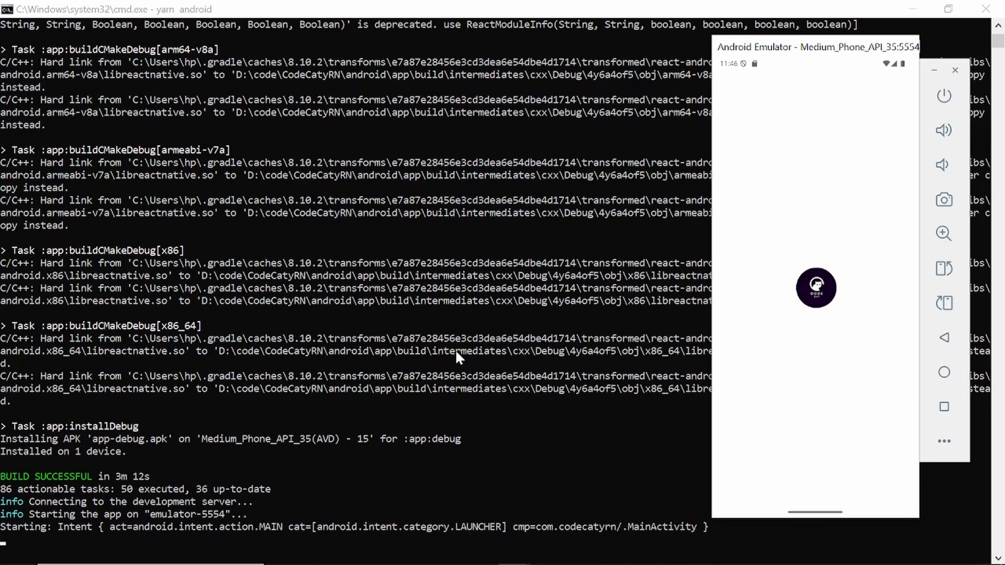
pyautogui.moveTo(454, 487)
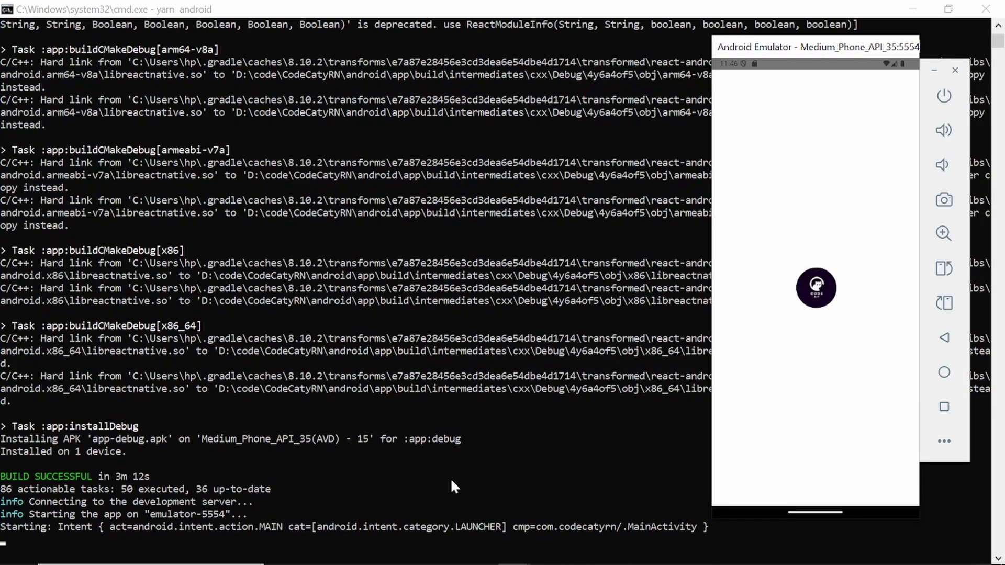
pyautogui.moveTo(800, 262)
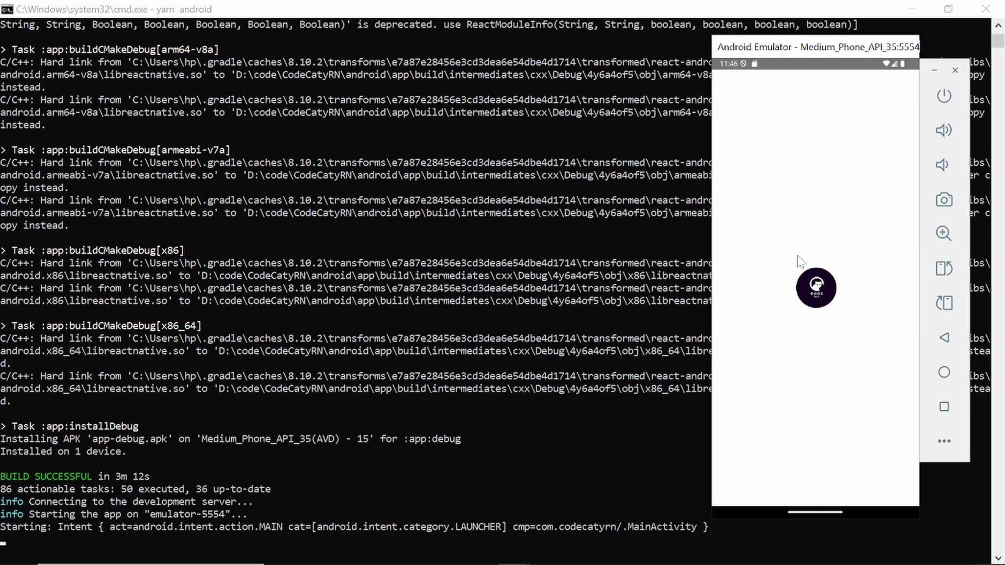
pyautogui.moveTo(449, 472)
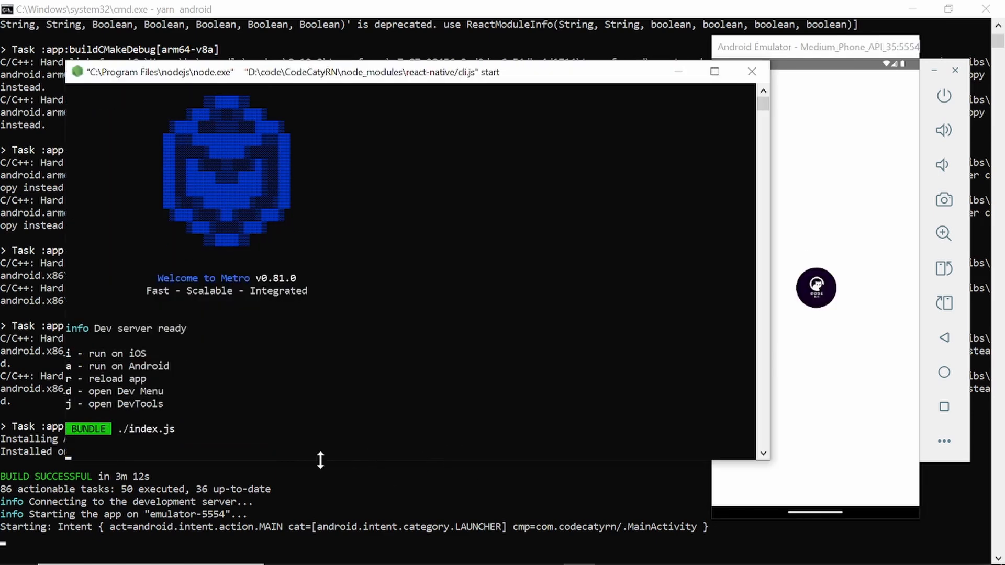
pyautogui.moveTo(249, 411)
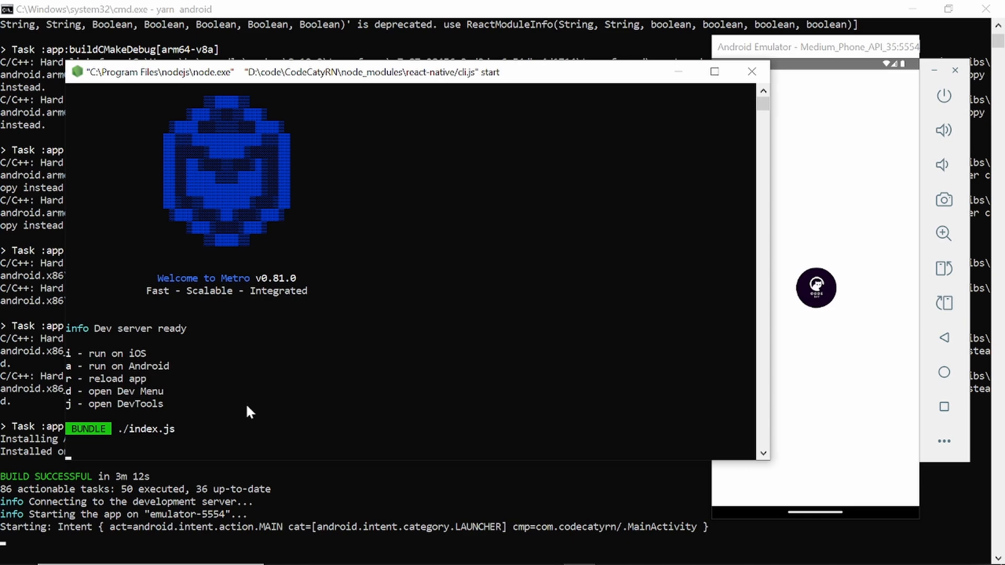
# Reload the connected app from the Metro window with R.
pyautogui.press('r')
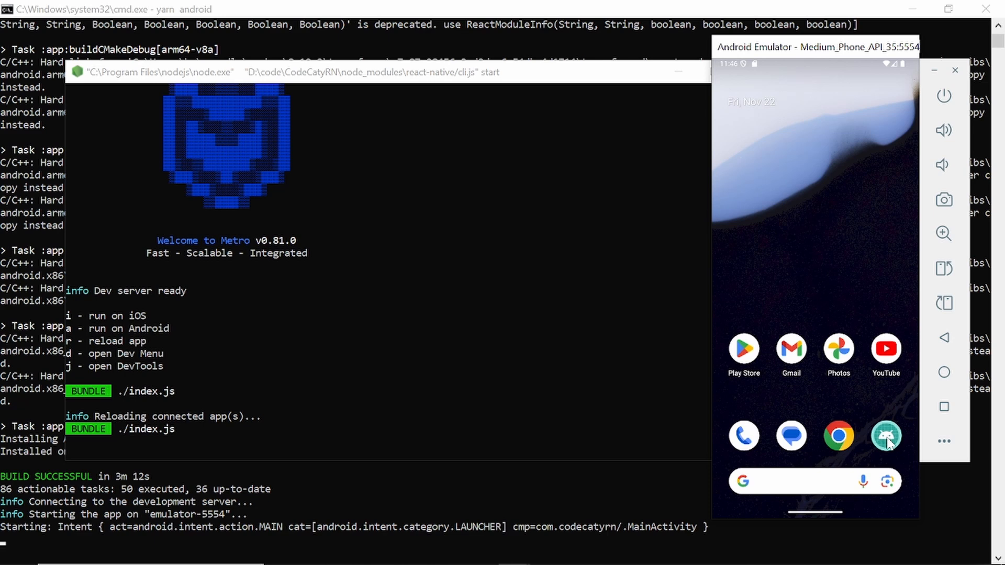
# Launch CodeCatyRN on the emulator, confirm Metro logs BootSplash hidden successfully, then show recent apps.
pyautogui.click(885, 436)
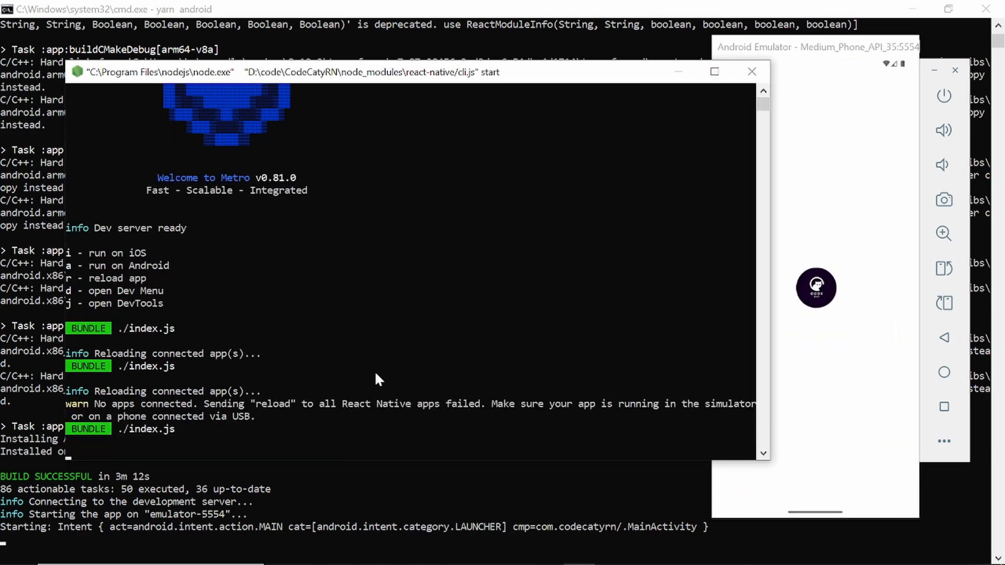
pyautogui.moveTo(772, 258)
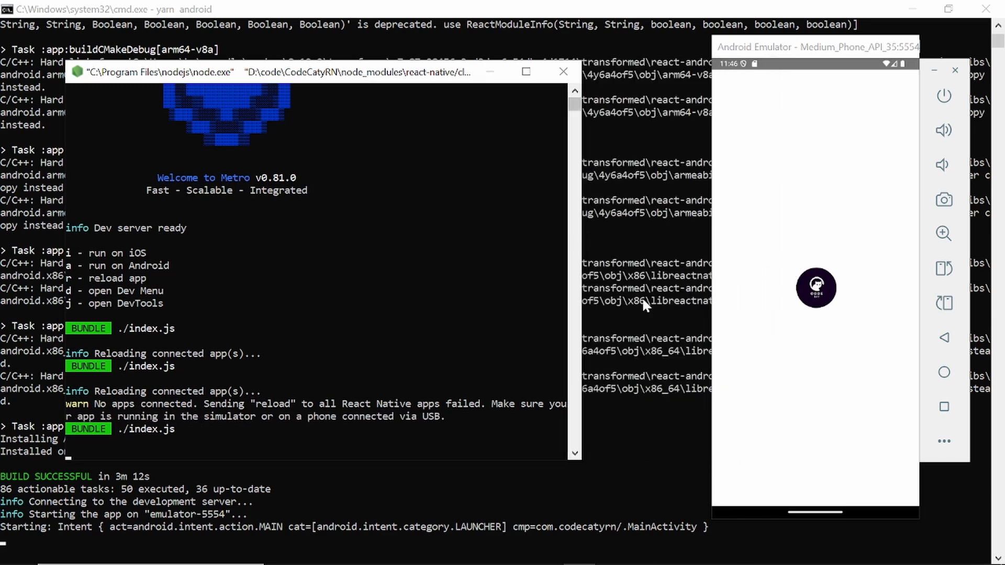
pyautogui.moveTo(887, 399)
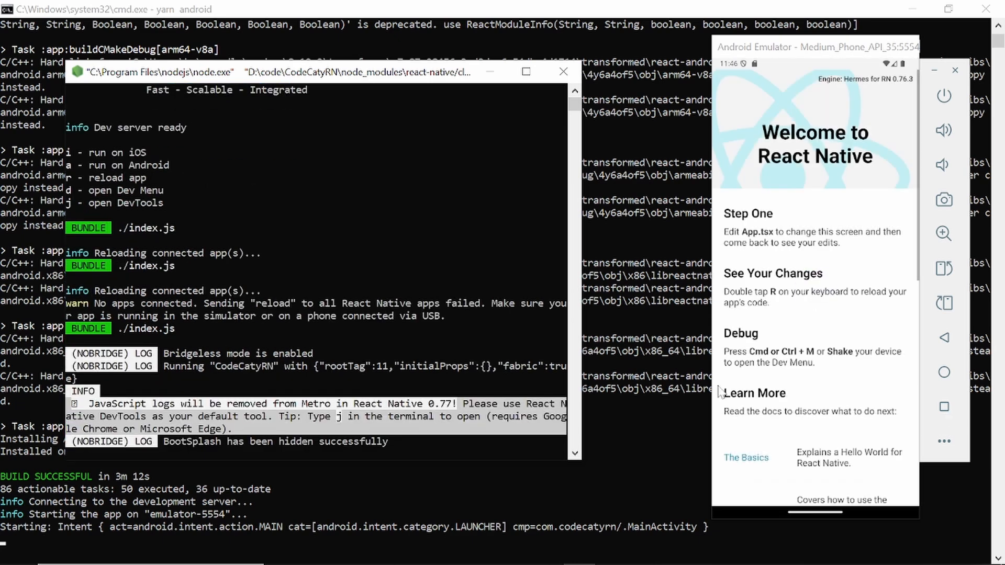
pyautogui.click(205, 378)
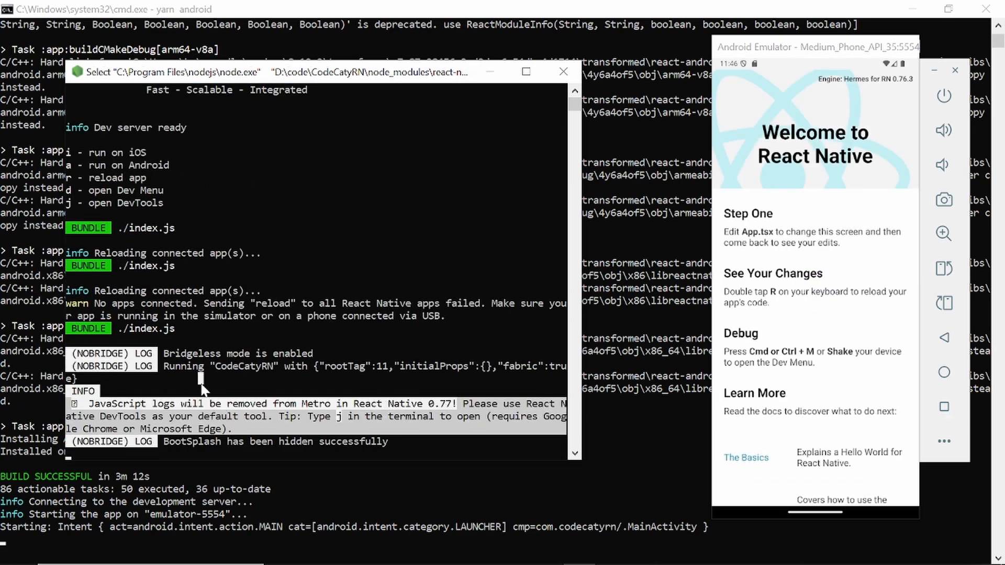
pyautogui.moveTo(943, 411)
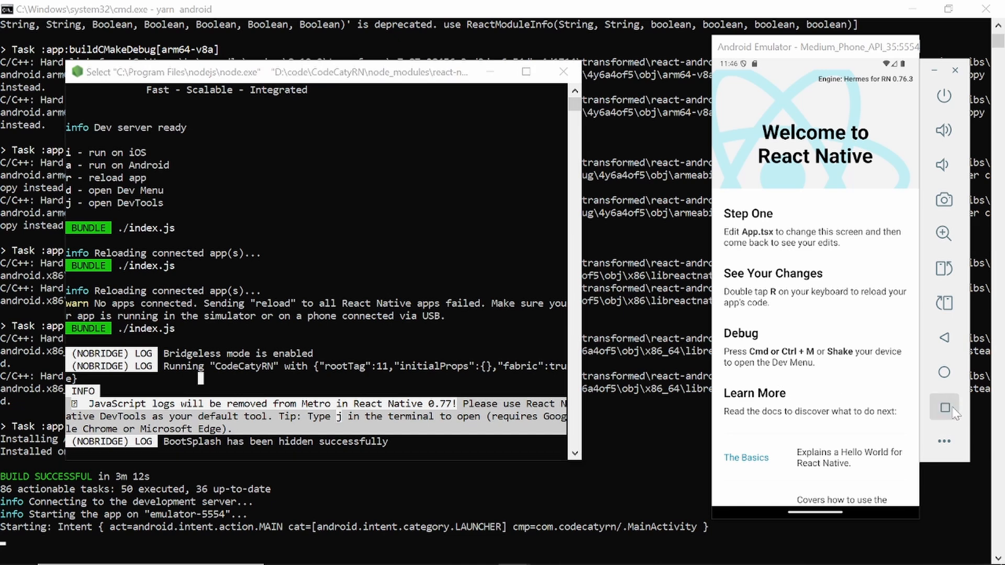
pyautogui.click(944, 406)
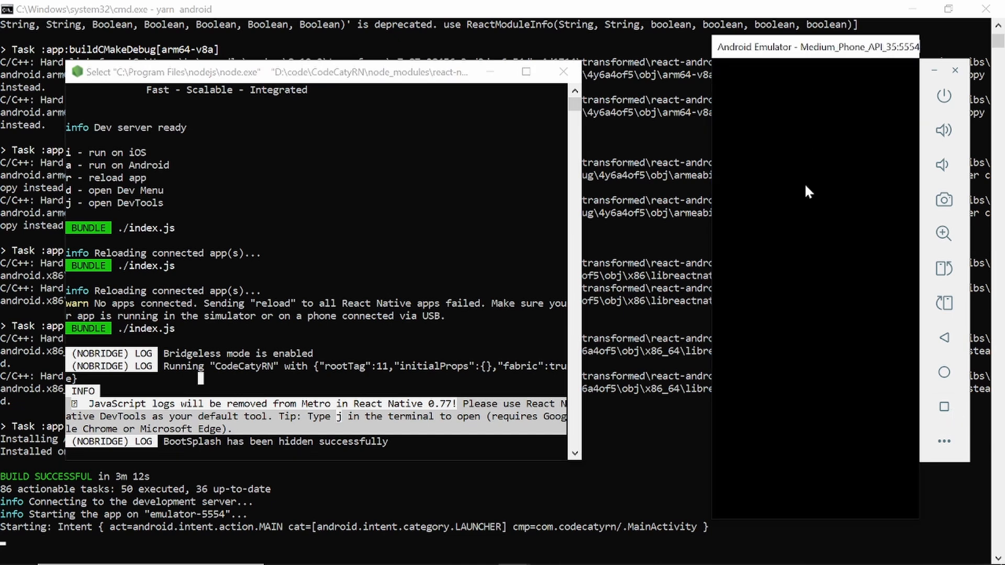
pyautogui.moveTo(863, 355)
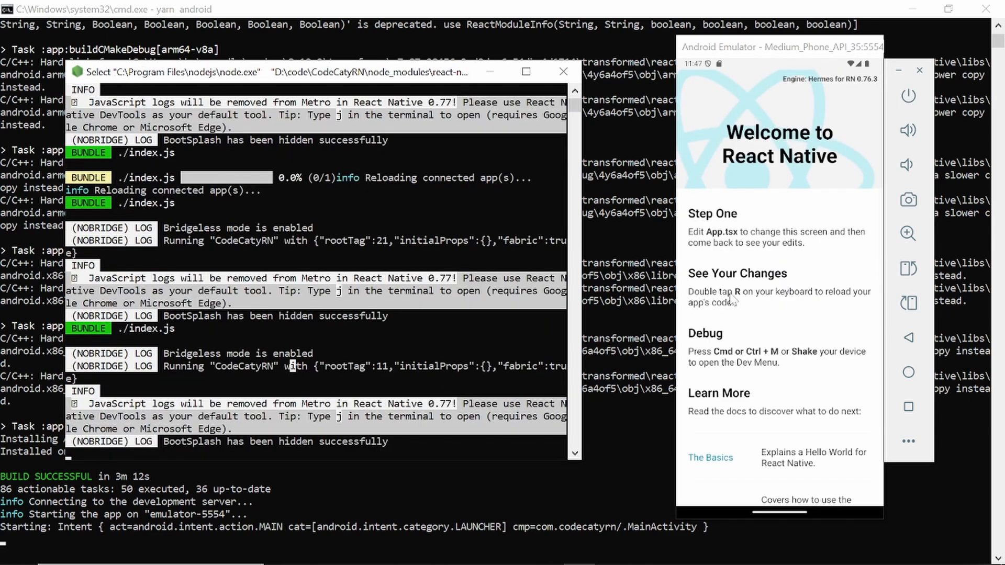
pyautogui.moveTo(374, 518)
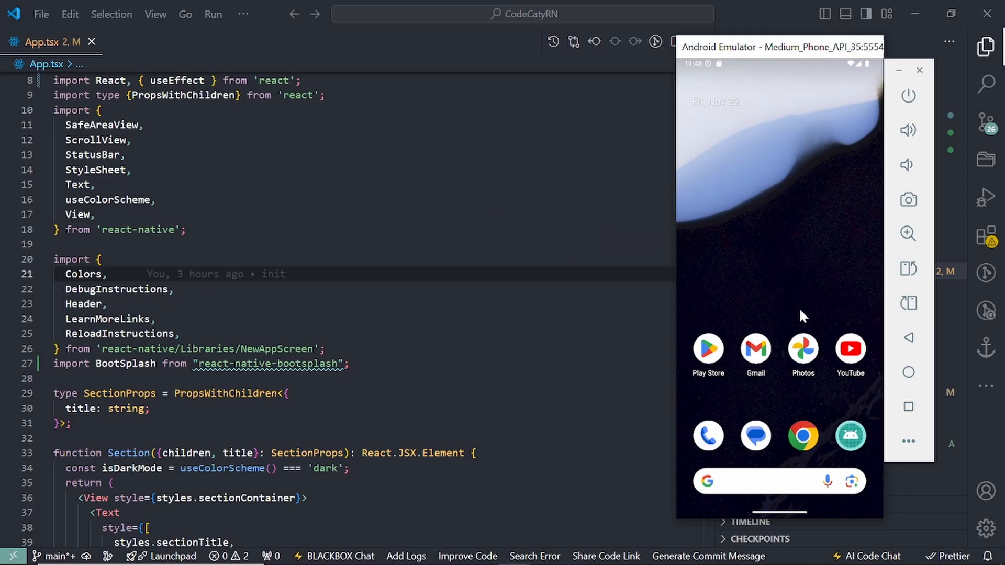
pyautogui.moveTo(773, 274)
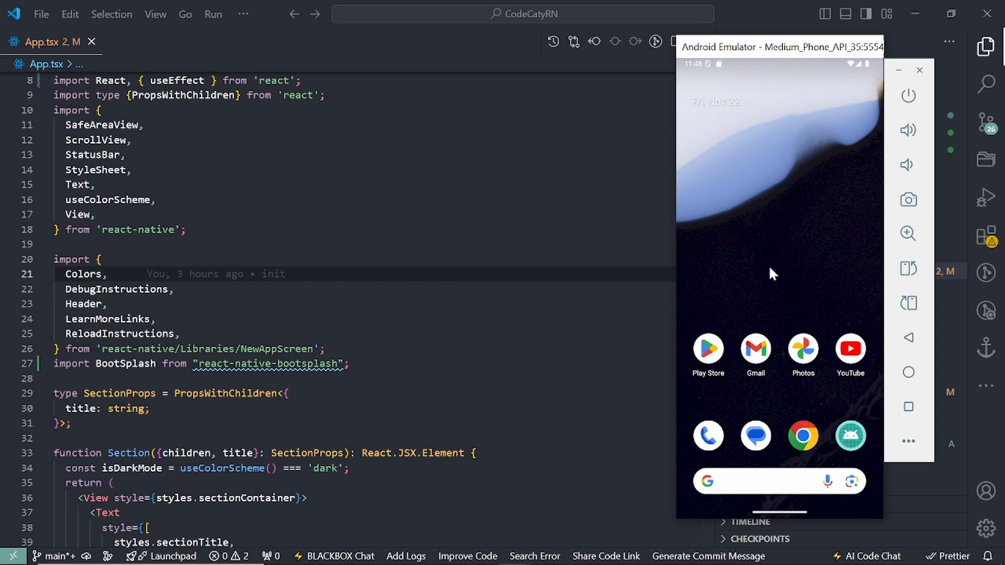
pyautogui.moveTo(780, 269)
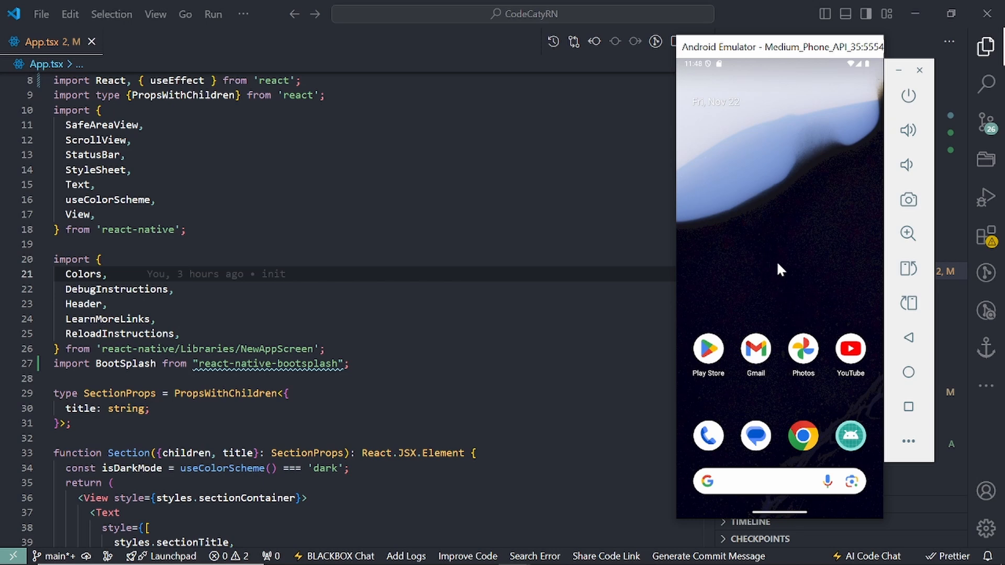